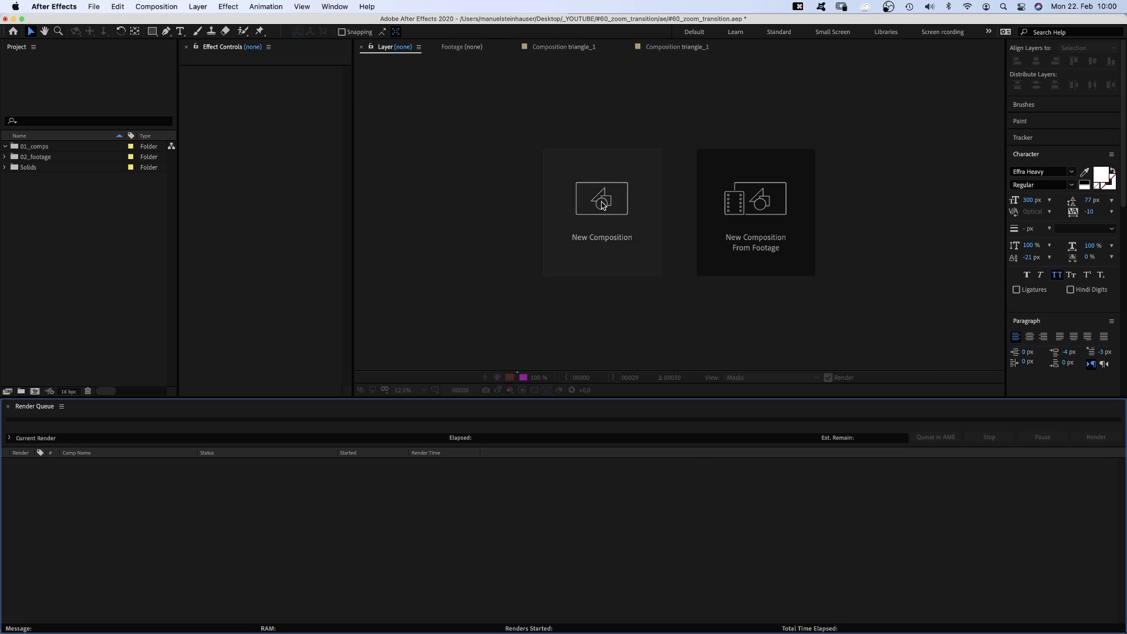
Create the triangle_1 composition at 1920×1080, 24 fps, 48 frames long
{"action": "left_click", "coordinate": [602, 199]}
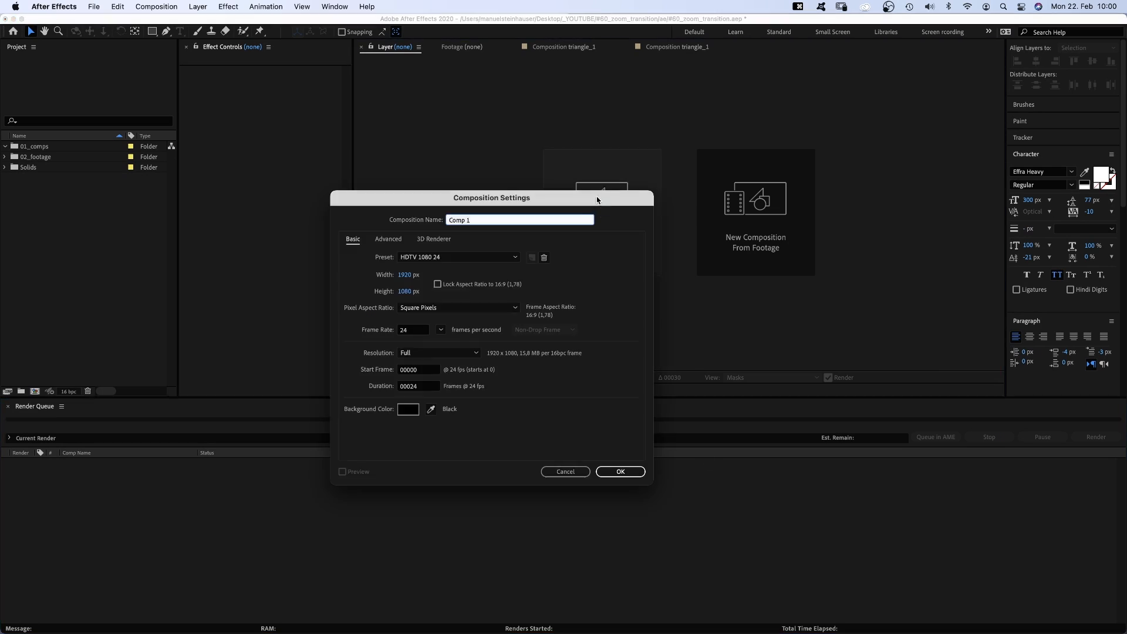
{"action": "type", "text": "triangle_1"}
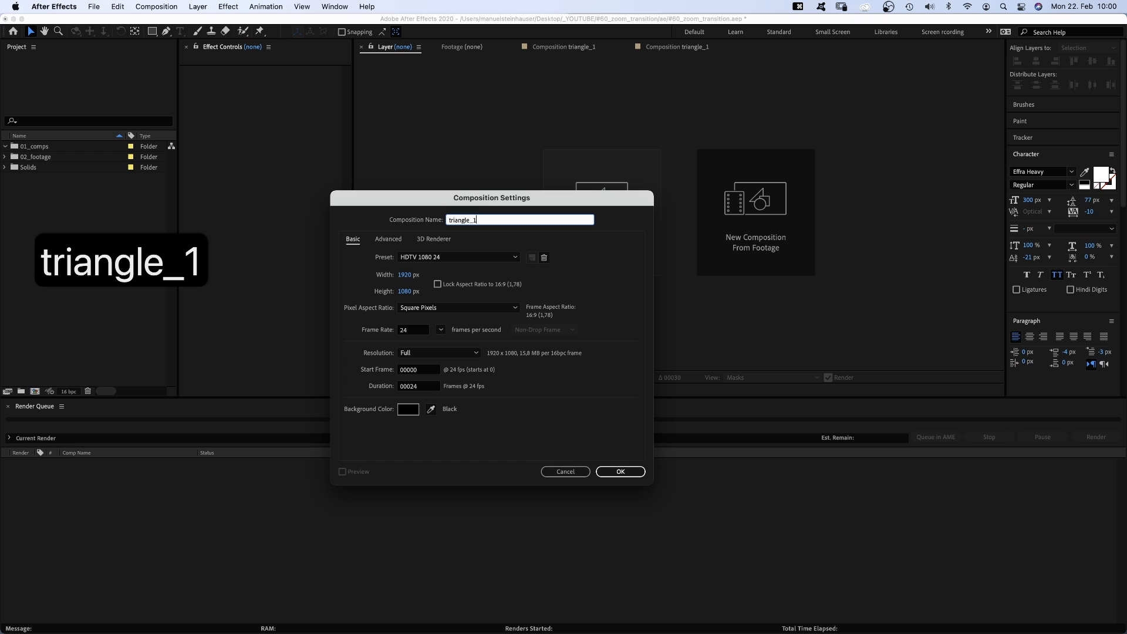
{"action": "type", "text": "4"}
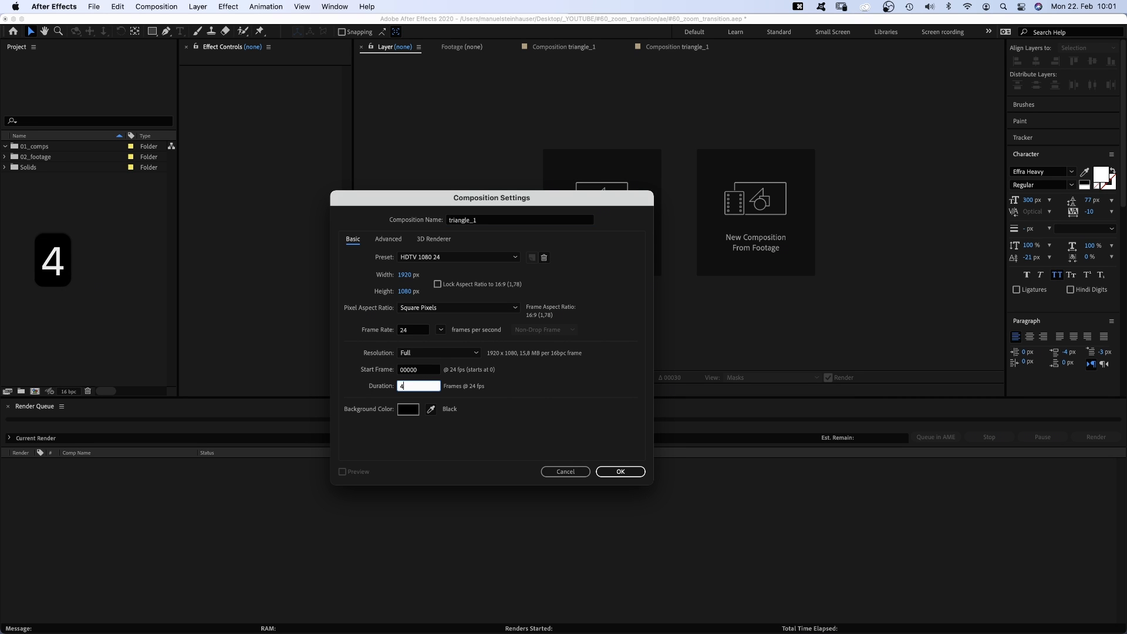
{"action": "type", "text": "8"}
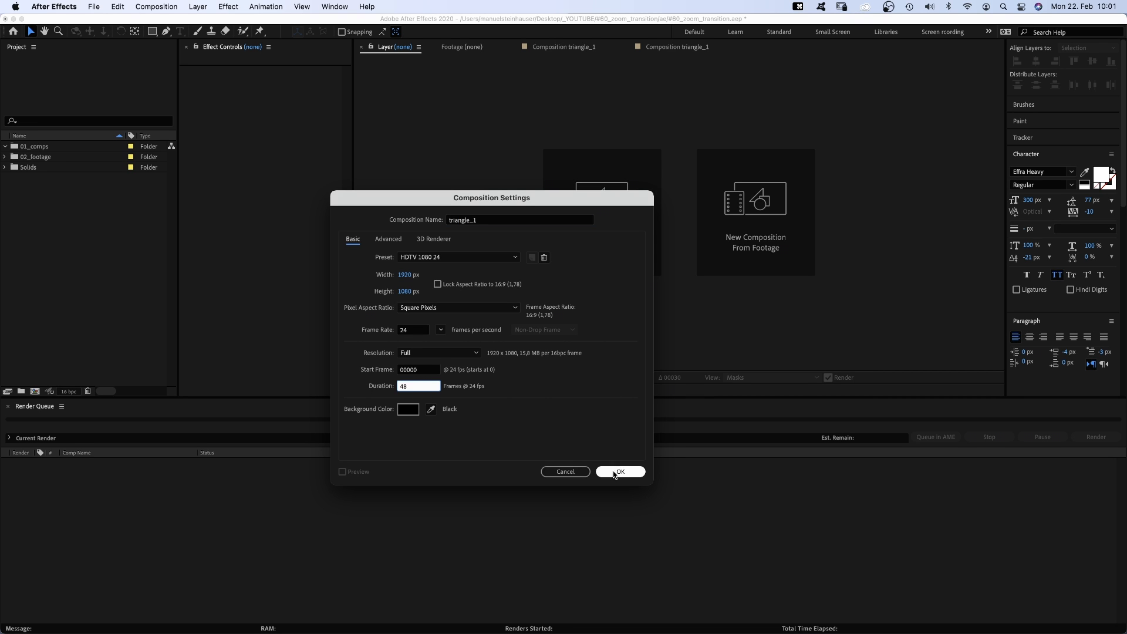
{"action": "left_click", "coordinate": [619, 472]}
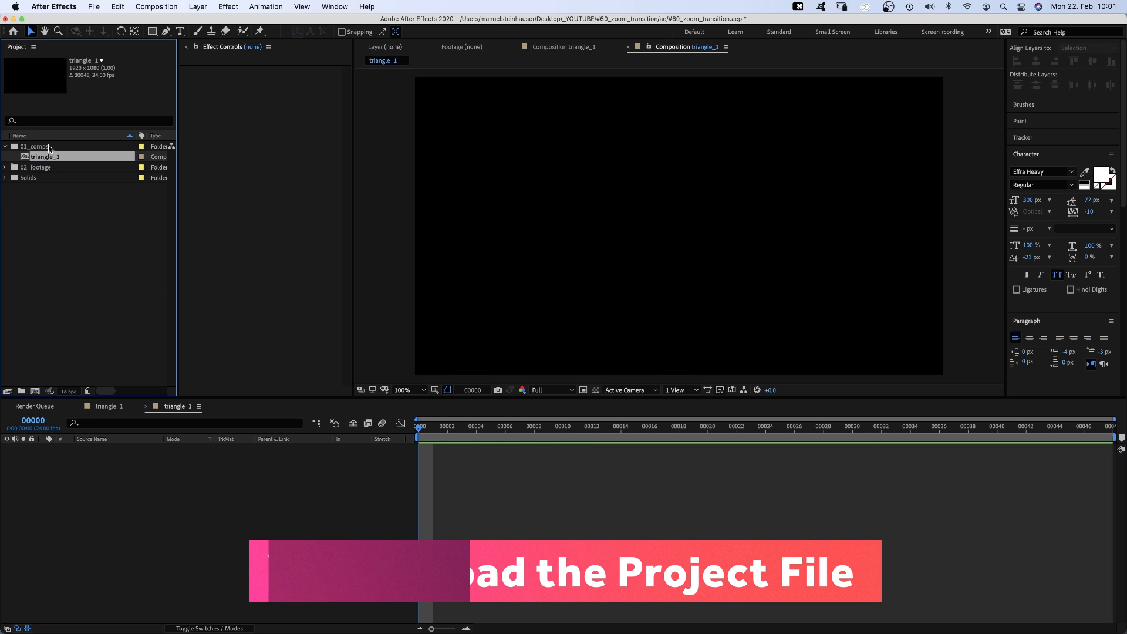
Add a solid named background and apply the 4-Color Gradient effect to it
{"action": "key", "text": "cmd+y"}
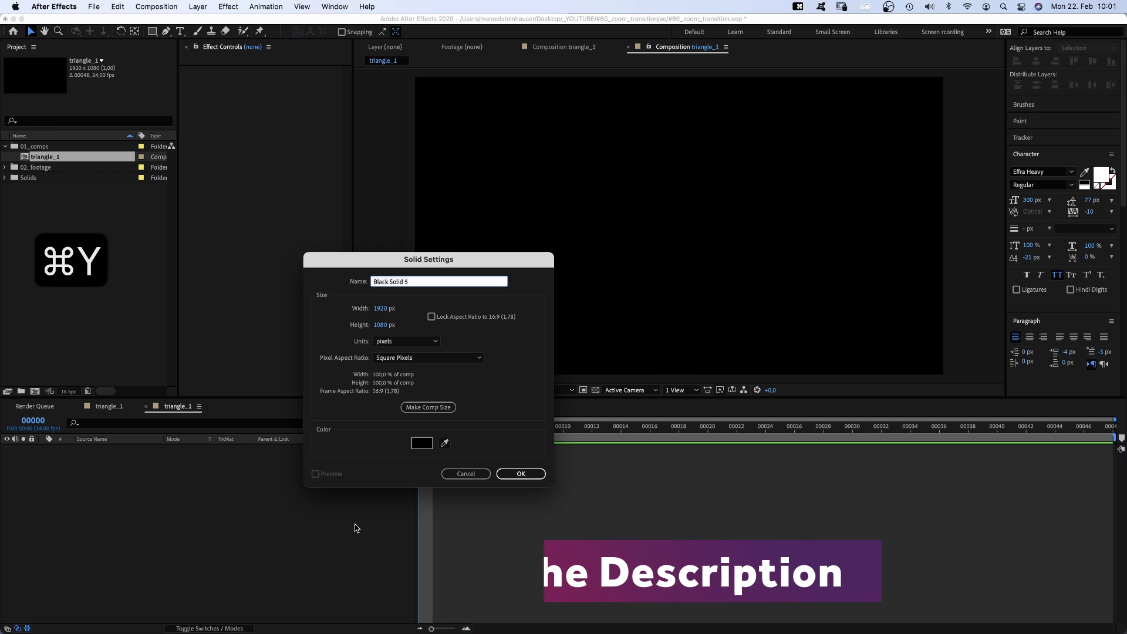
{"action": "type", "text": "background"}
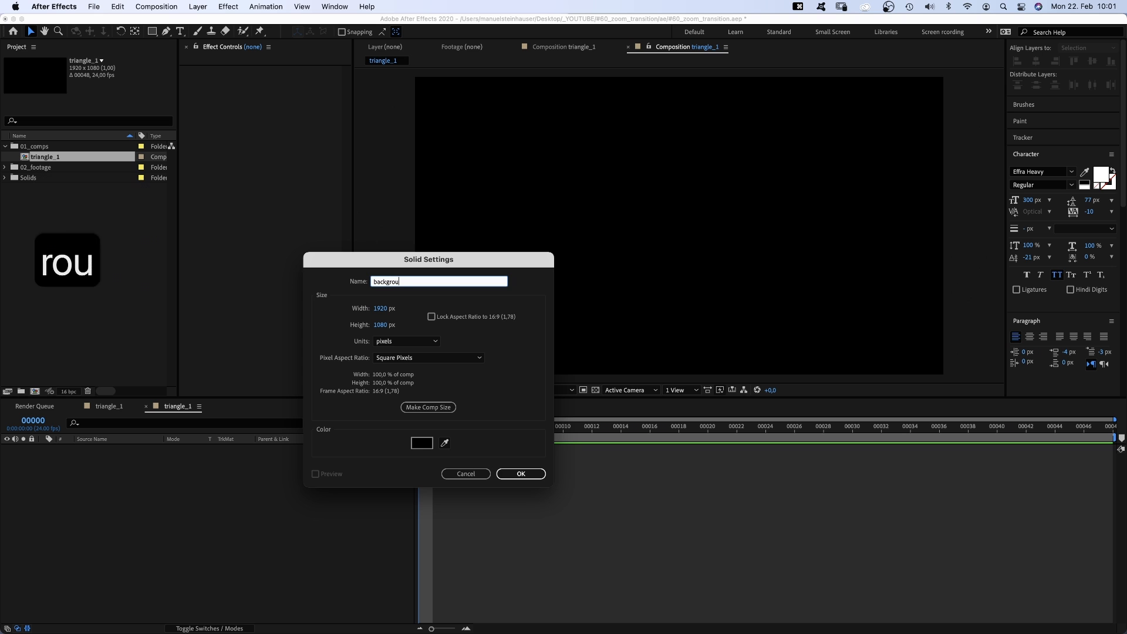
{"action": "left_click", "coordinate": [521, 474]}
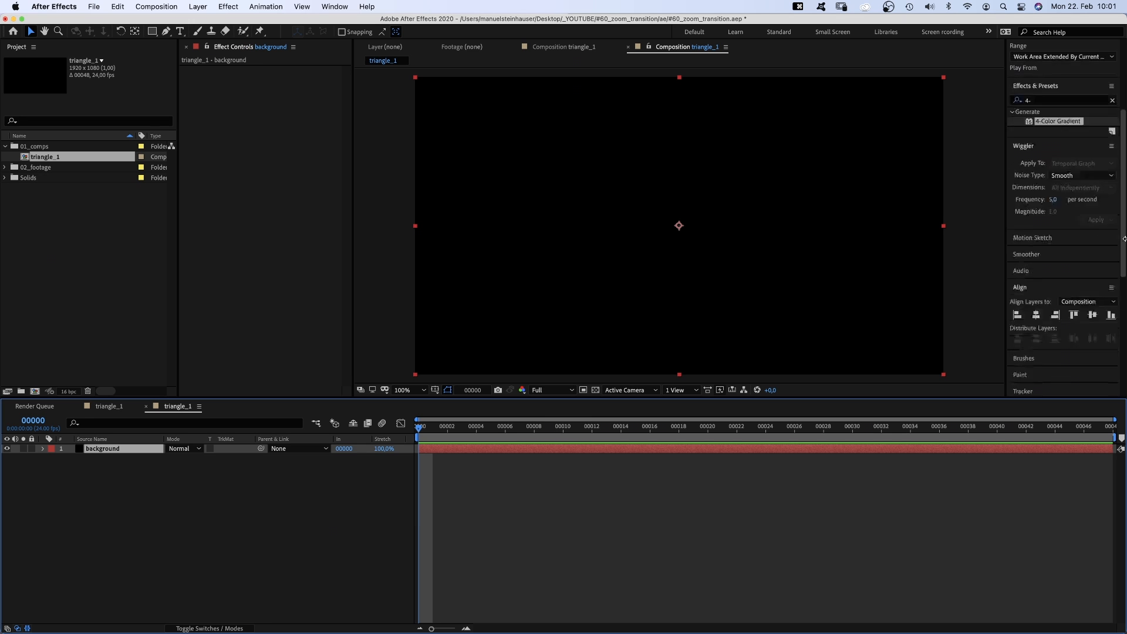
{"action": "left_click", "coordinate": [1063, 99]}
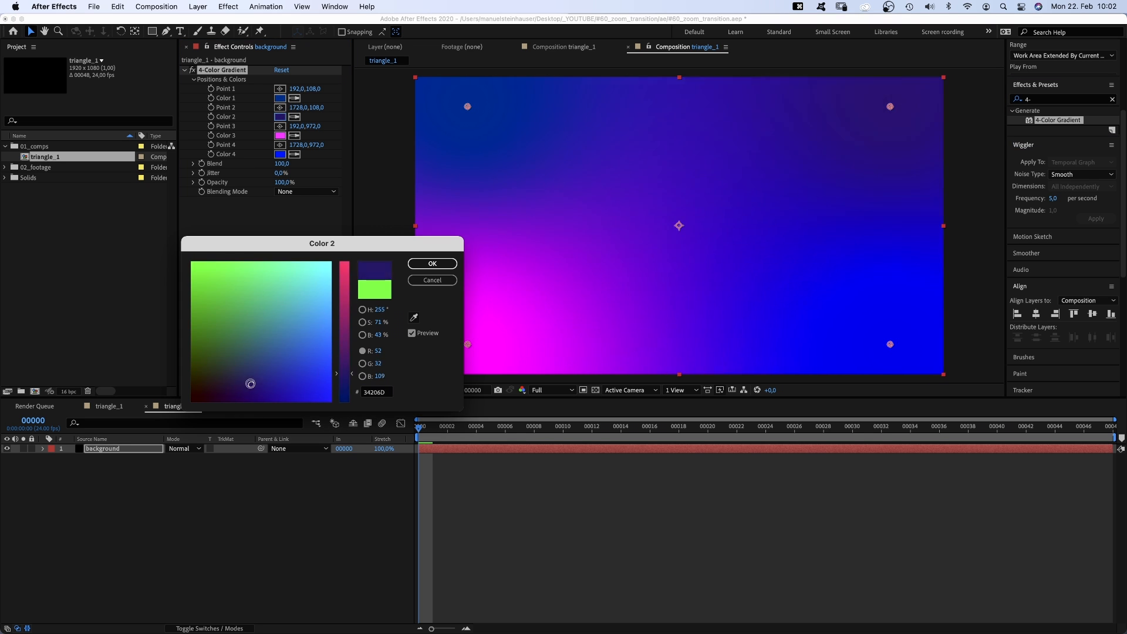
Set the gradient colours to dark blues and reposition a gradient point
{"action": "left_click", "coordinate": [432, 263]}
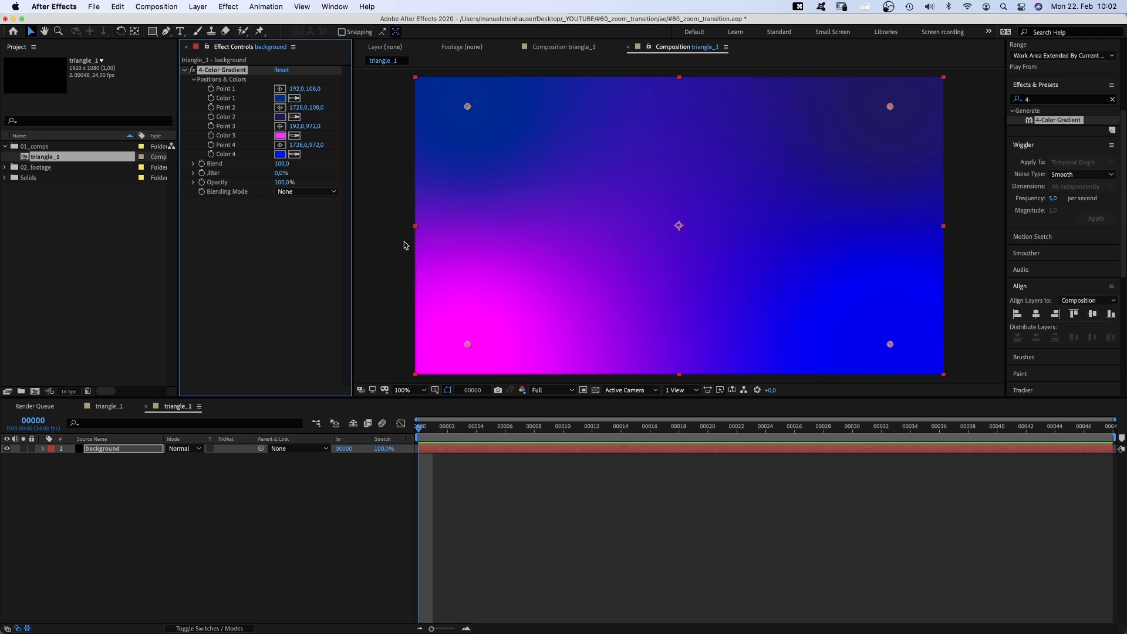
{"action": "left_click", "coordinate": [281, 135]}
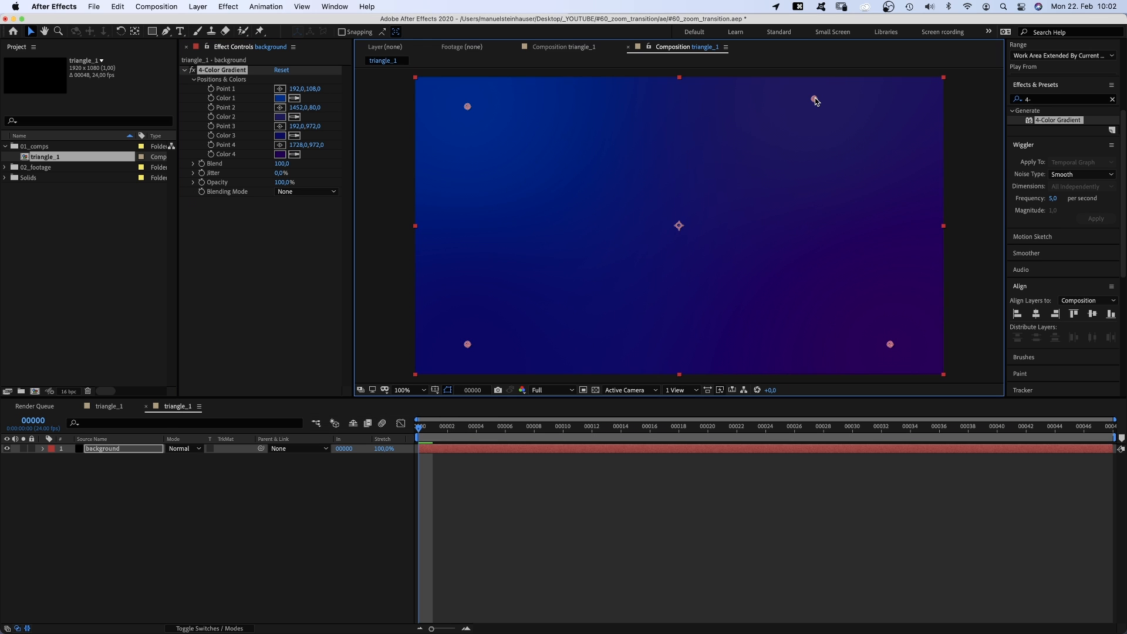
{"action": "left_click", "coordinate": [281, 98]}
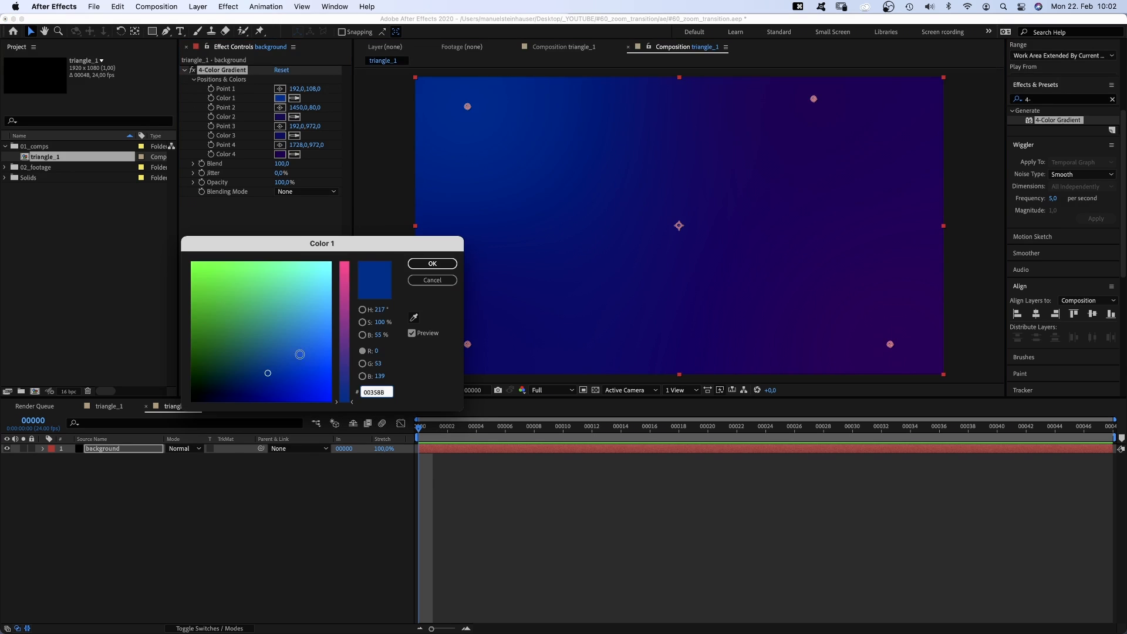
{"action": "left_click", "coordinate": [432, 263]}
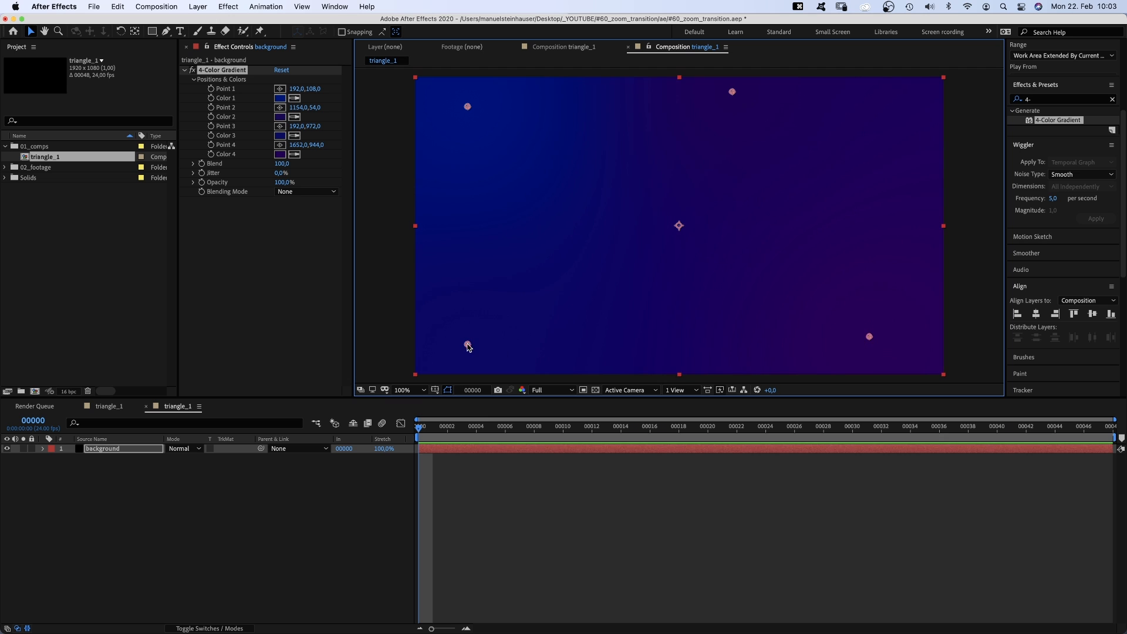
{"action": "left_click_drag", "start_coordinate": [468, 345], "coordinate": [513, 347]}
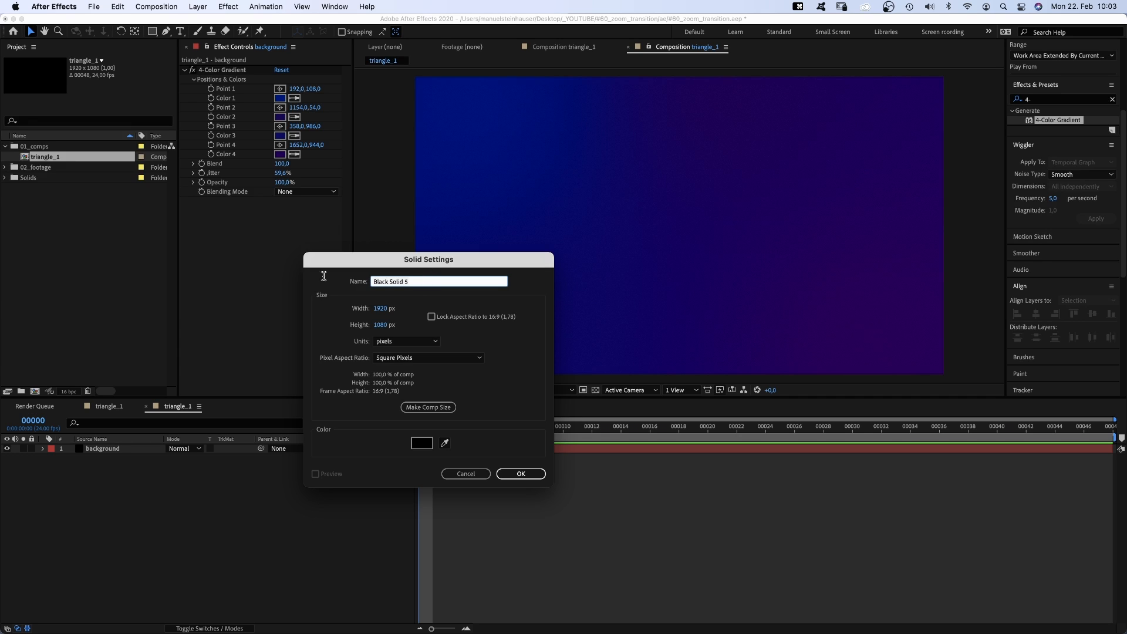
Add a white solid named mask above the background layer
{"action": "left_click", "coordinate": [421, 442]}
{"action": "type", "text": "FFFFFF"}
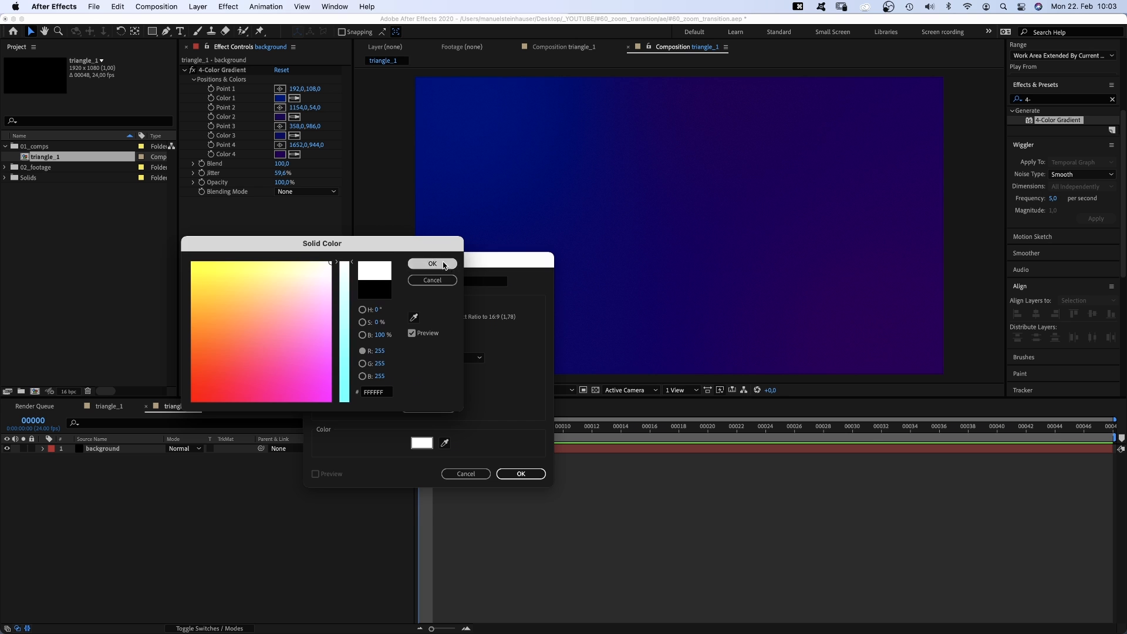
{"action": "left_click", "coordinate": [432, 264]}
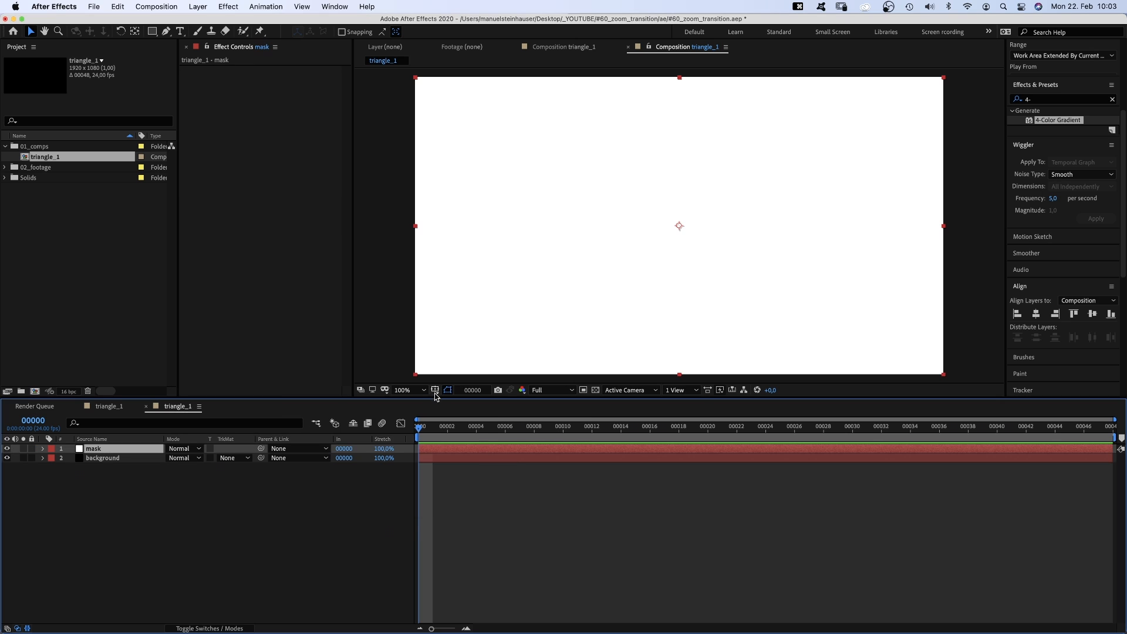
Draw a triangle mask on mask, keyframed full-size at frame 10 and tiny at frame 0
{"action": "left_click", "coordinate": [167, 32]}
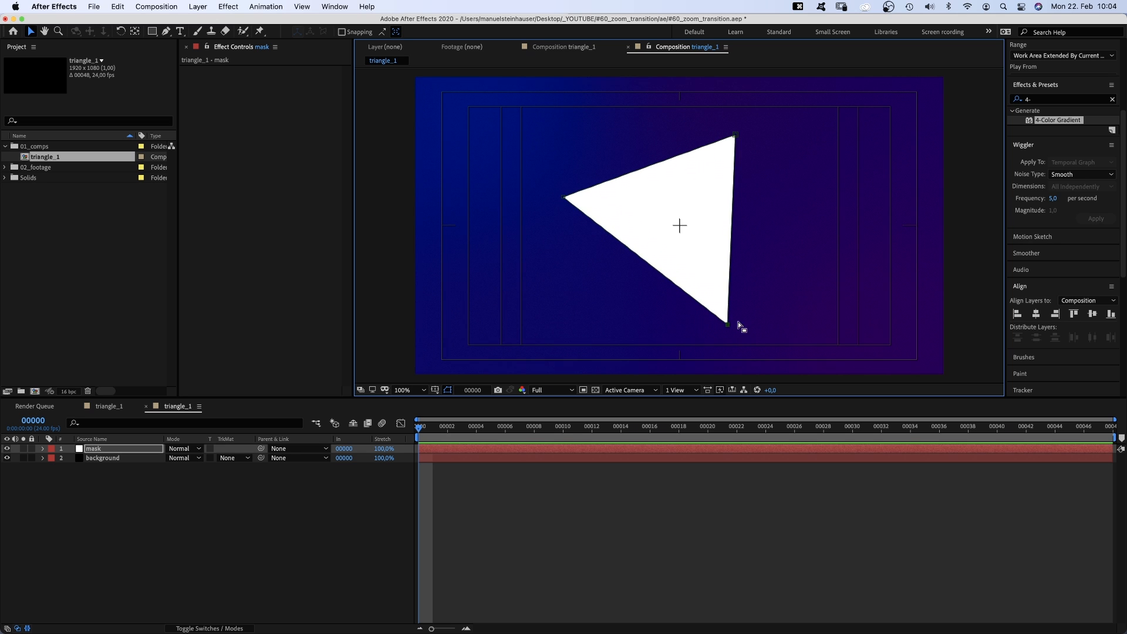
{"action": "left_click", "coordinate": [563, 426]}
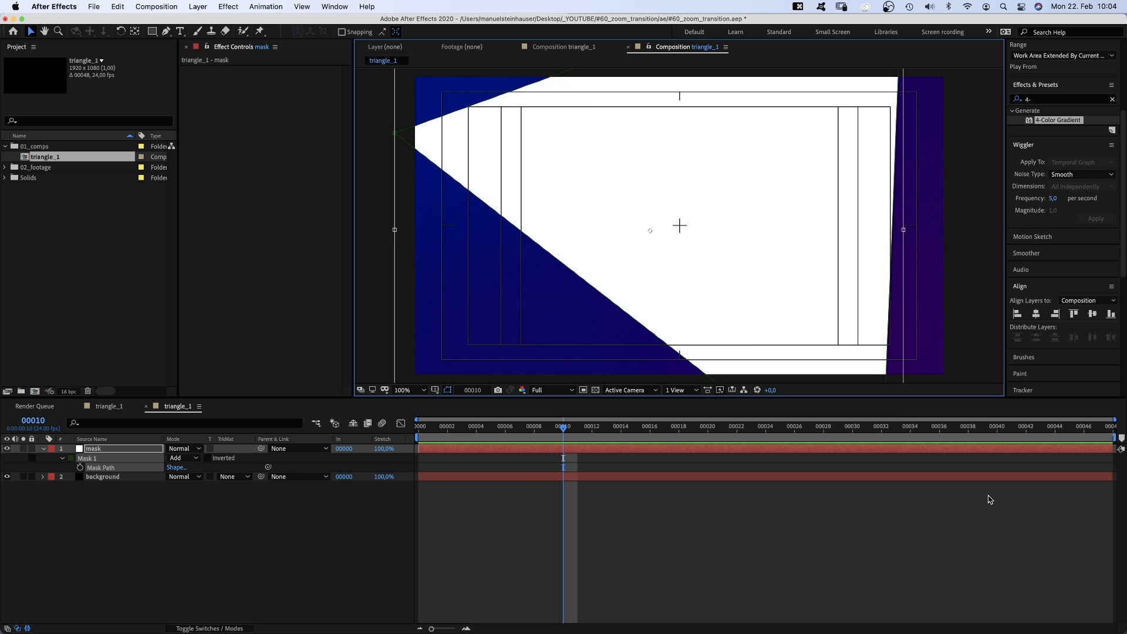
{"action": "left_click", "coordinate": [409, 389]}
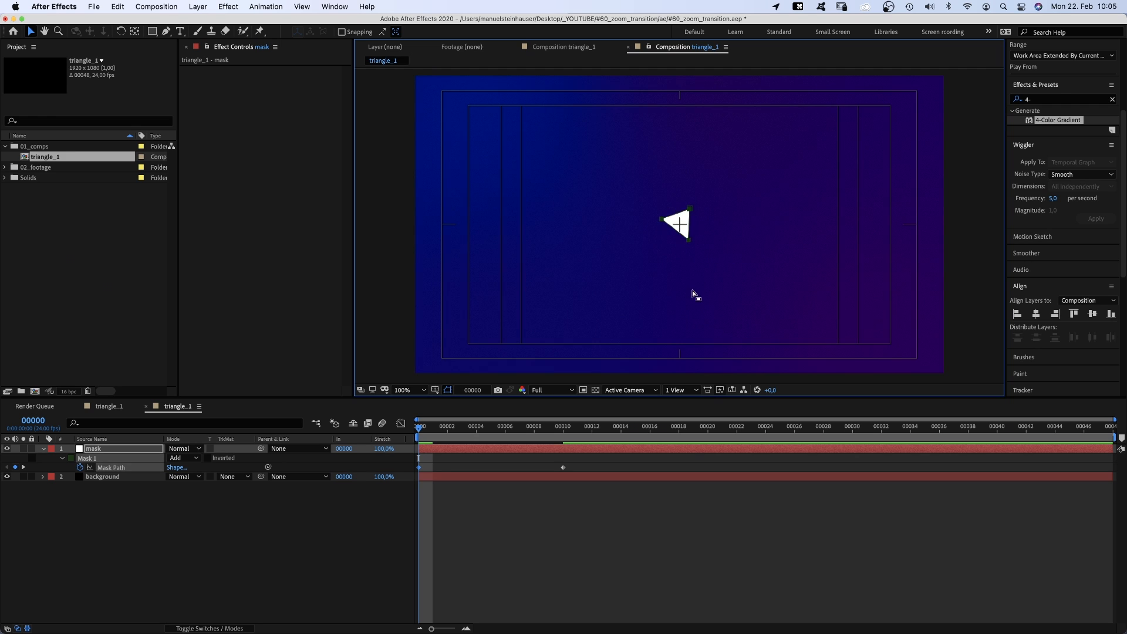
{"action": "left_click", "coordinate": [676, 223]}
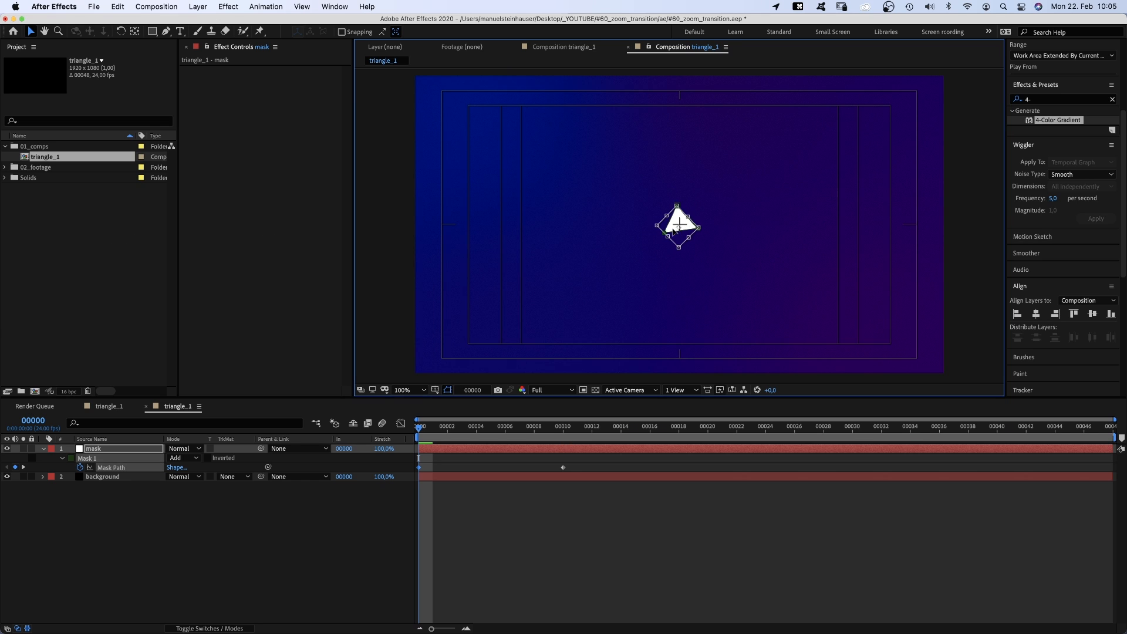
{"action": "key", "text": "return"}
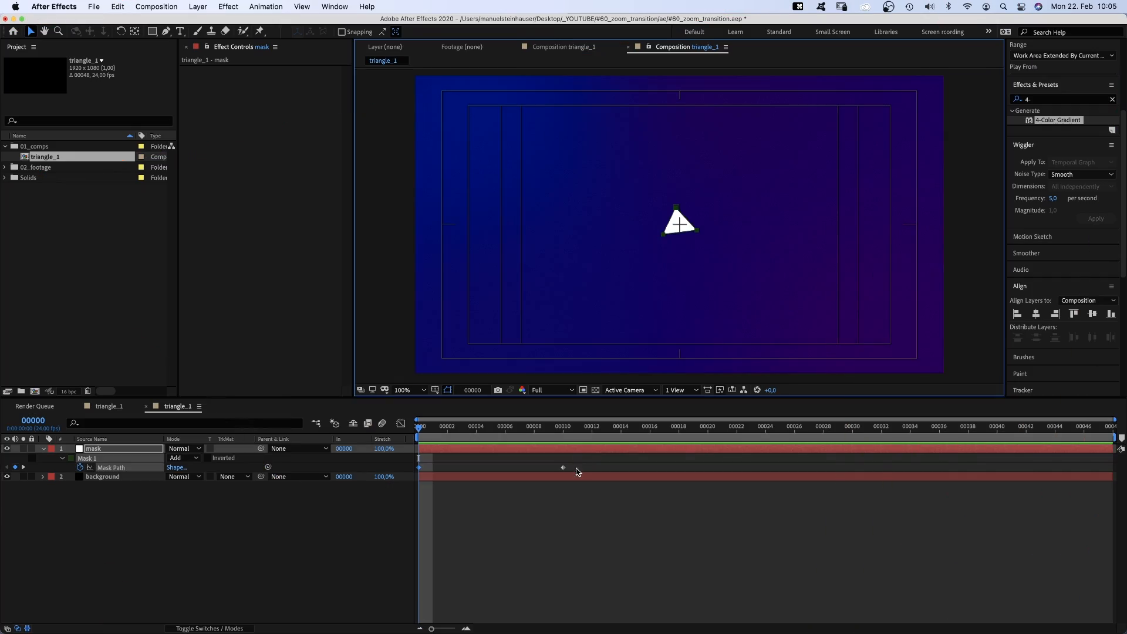
Ease in the mask path growth, set background's Luma Matte to mask, and duplicate mask
{"action": "left_click", "coordinate": [401, 423]}
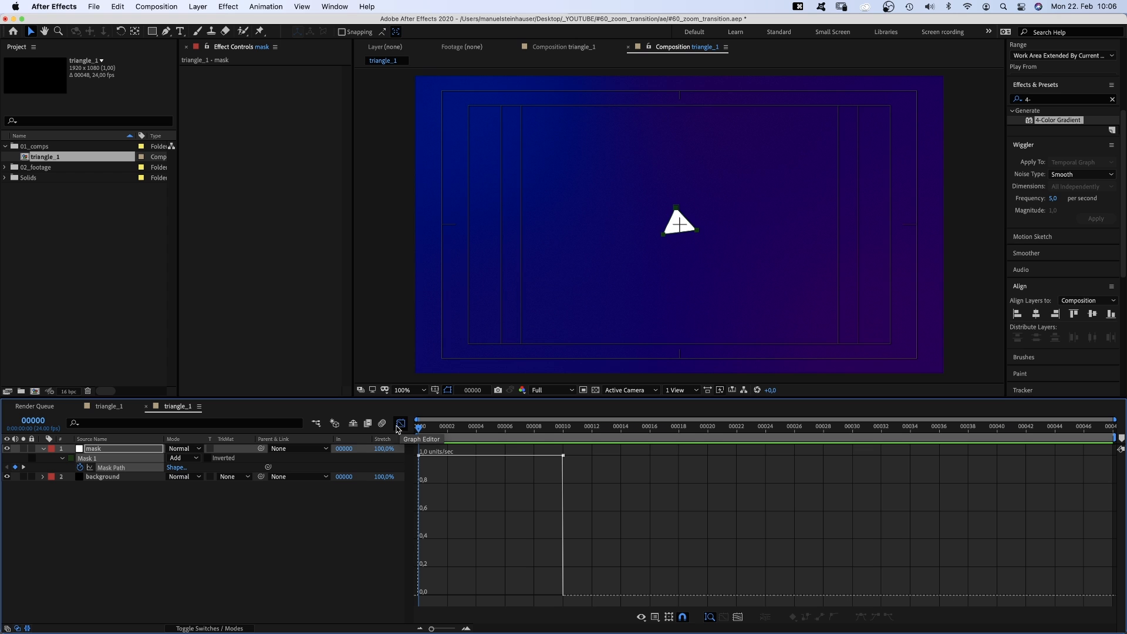
{"action": "left_click", "coordinate": [641, 616]}
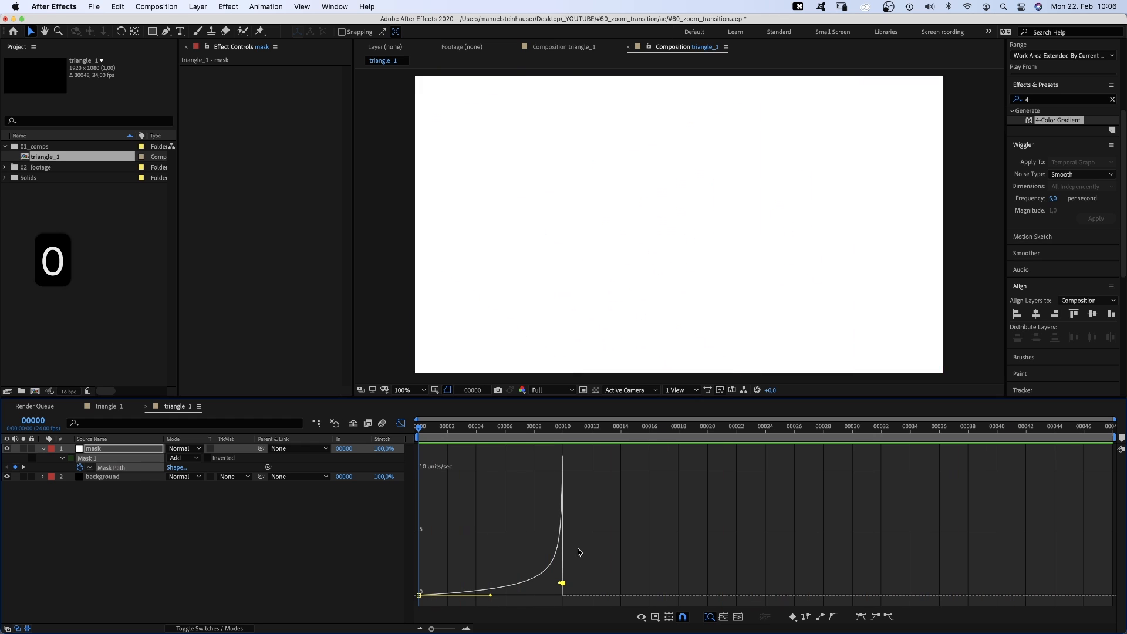
{"action": "left_click", "coordinate": [234, 476]}
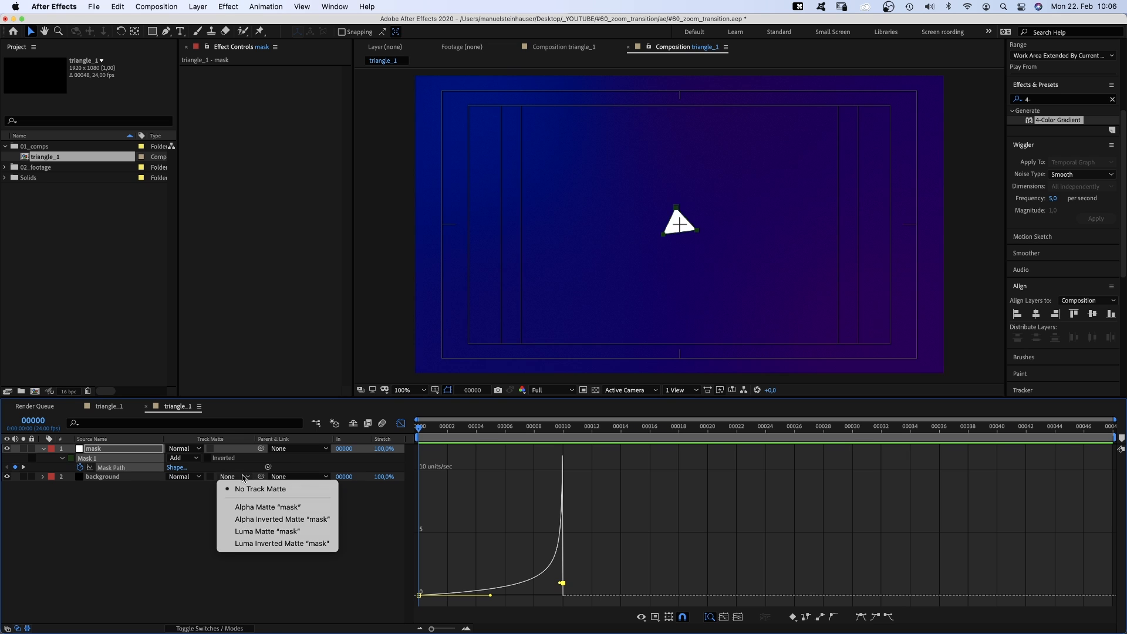
{"action": "left_click", "coordinate": [267, 531]}
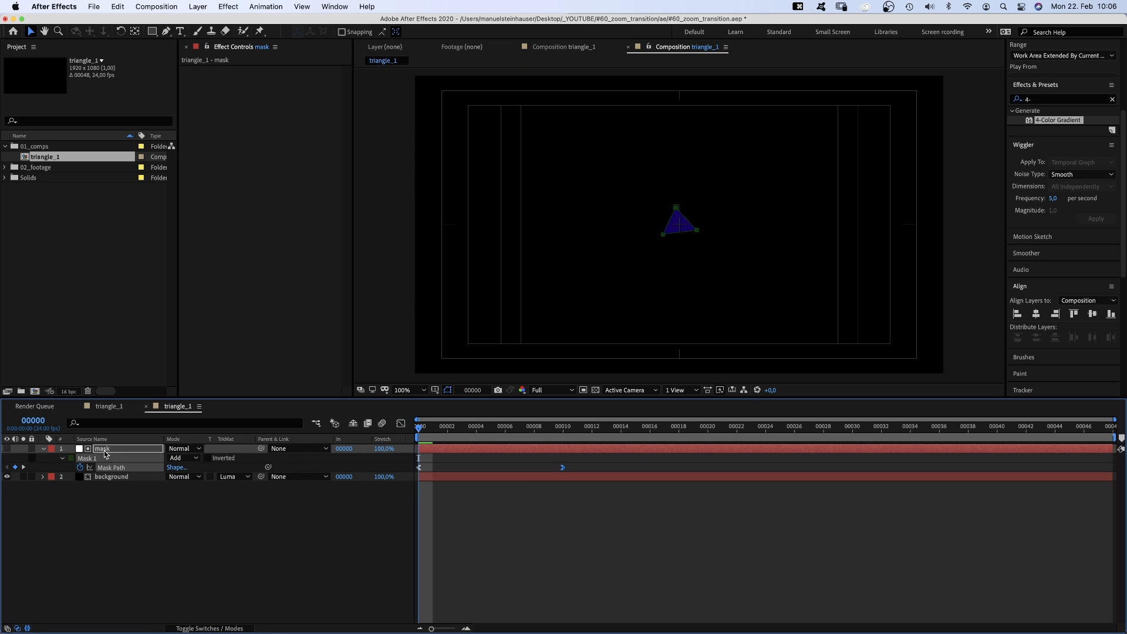
{"action": "key", "text": "cmd+d"}
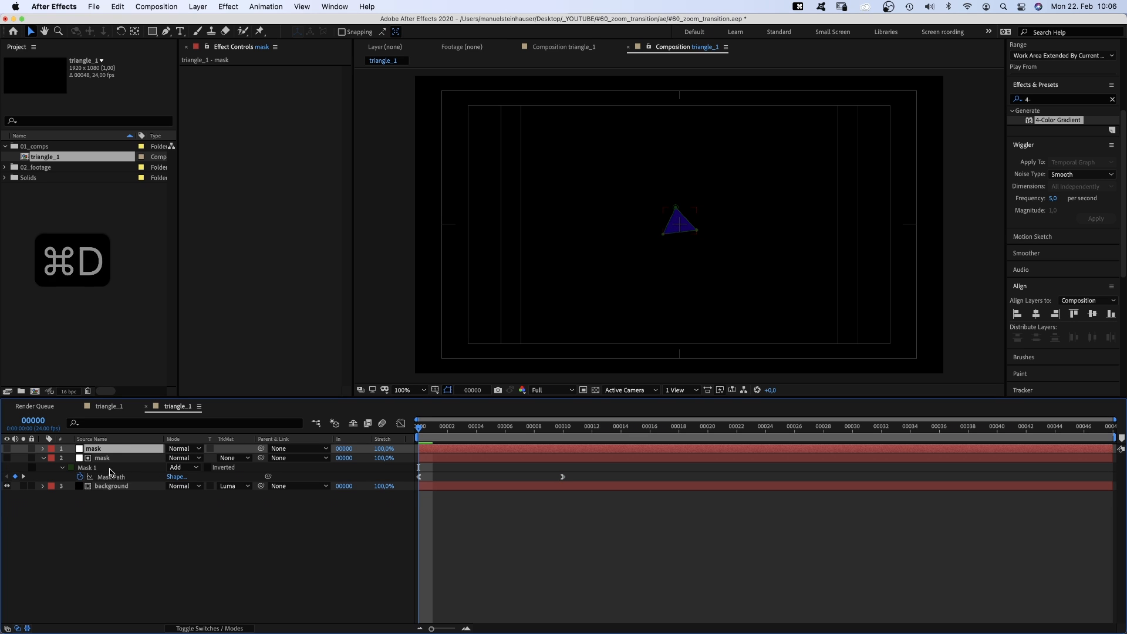
Rename the duplicated layer drop_shadow_1 and give it a dark solid colour
{"action": "type", "text": "drop_s"}
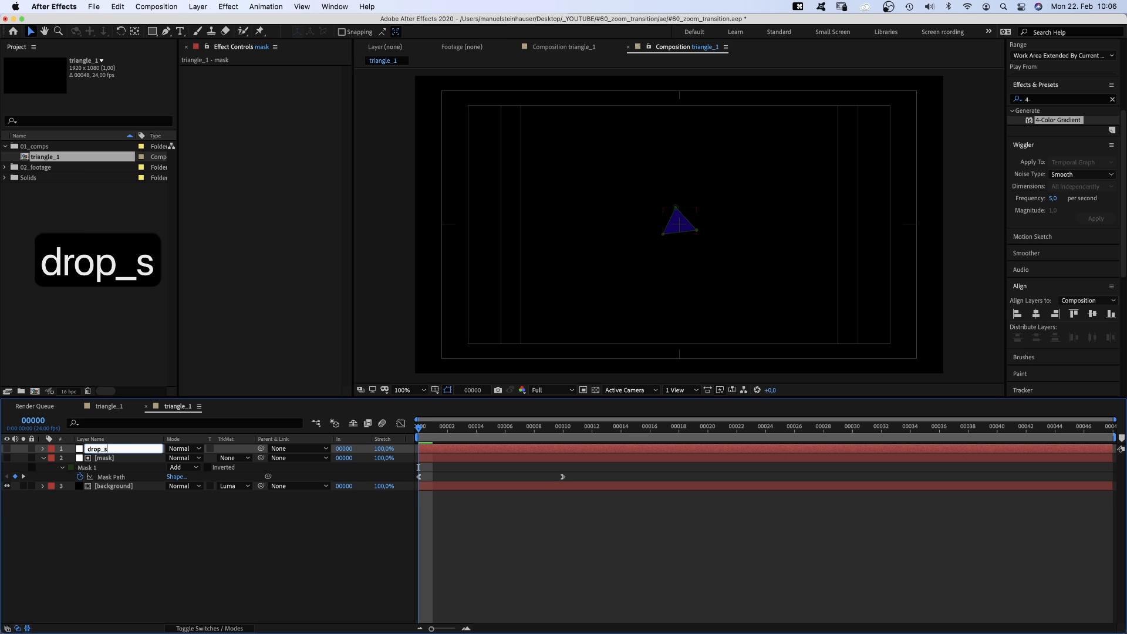
{"action": "type", "text": "drop_shadow_1"}
{"action": "type", "text": "mask 2"}
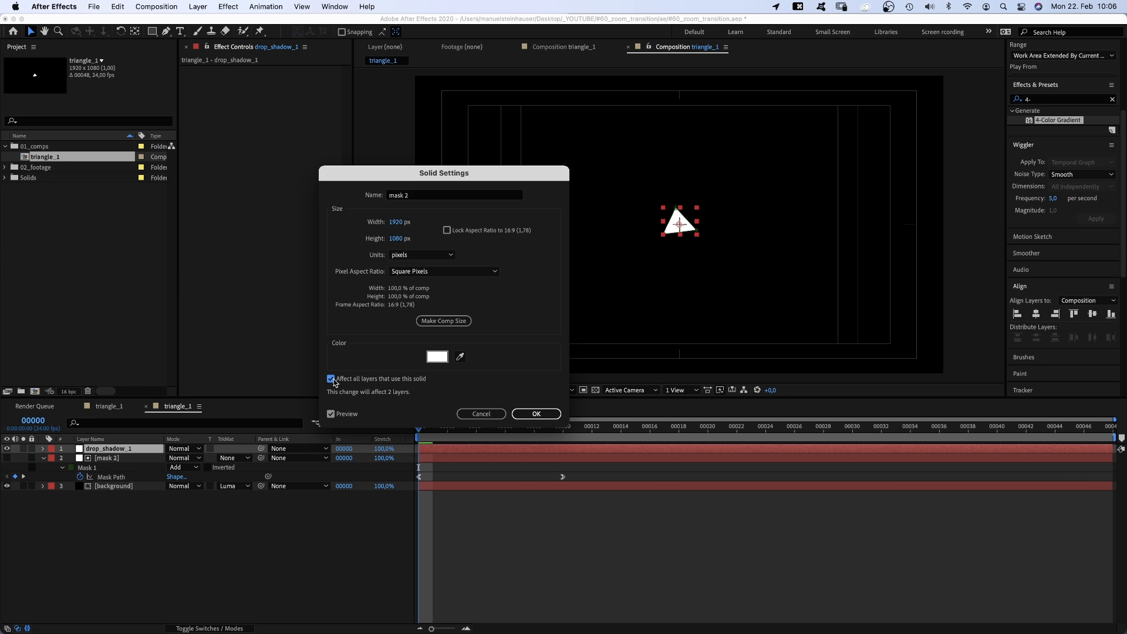
{"action": "left_click", "coordinate": [437, 356]}
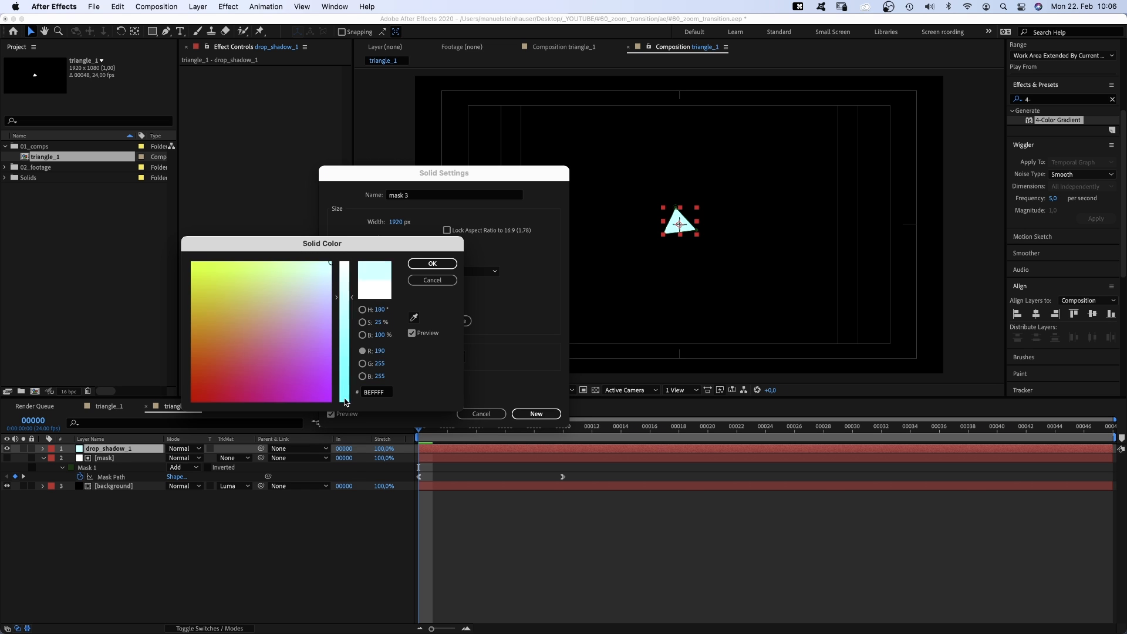
{"action": "left_click", "coordinate": [432, 263]}
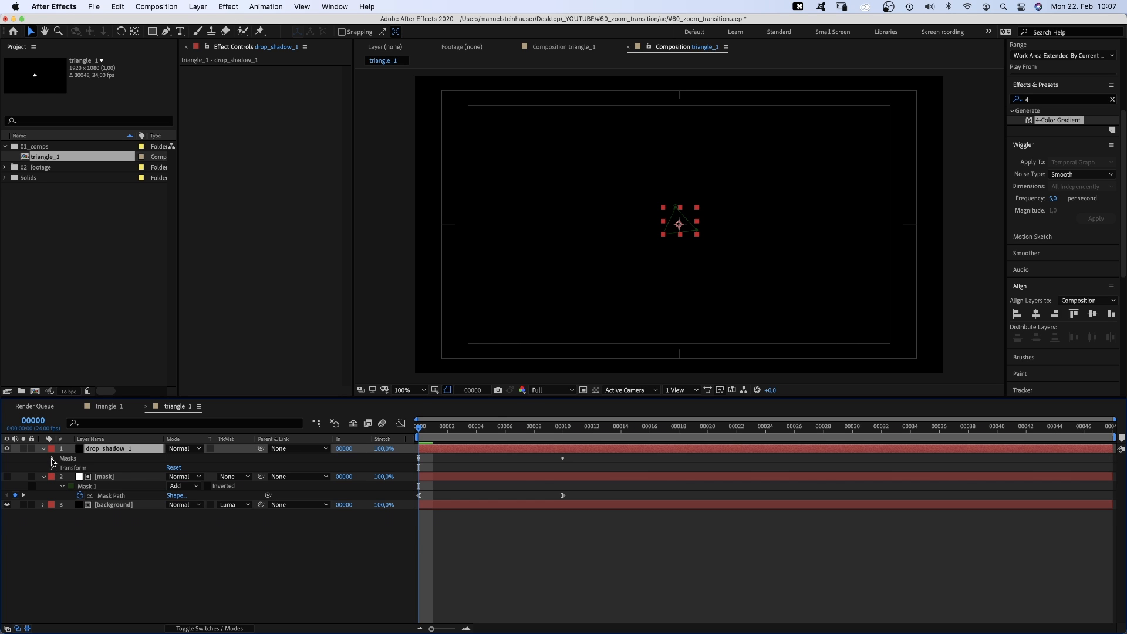
Give drop_shadow_1 a subtracted duplicate triangle mask with keyframed feather and expansion (165)
{"action": "left_click", "coordinate": [63, 467]}
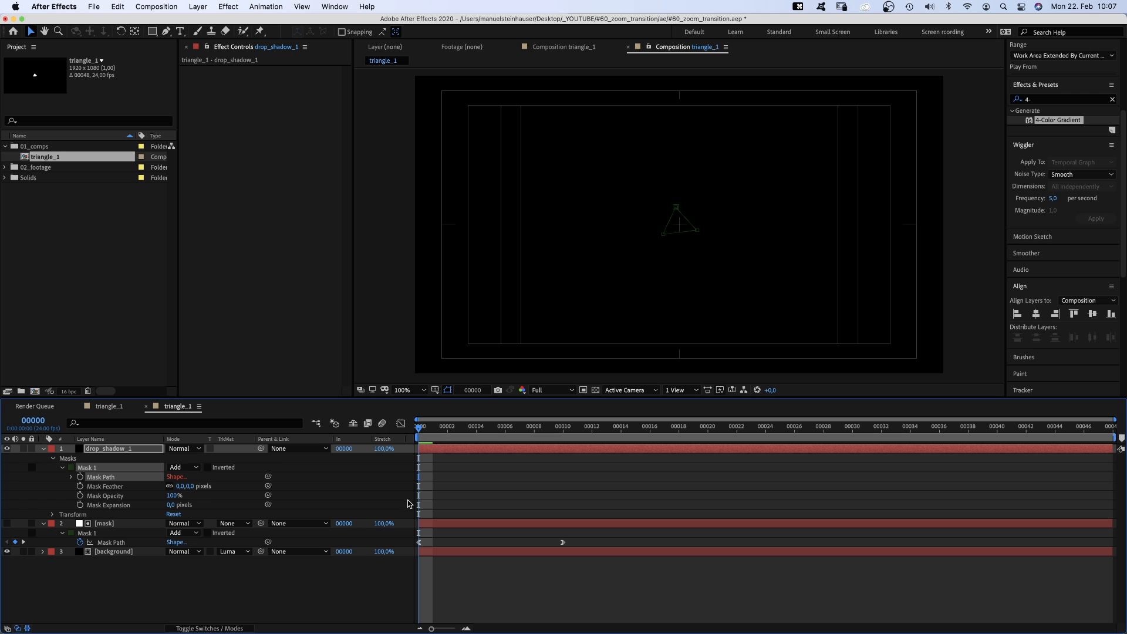
{"action": "left_click", "coordinate": [505, 426]}
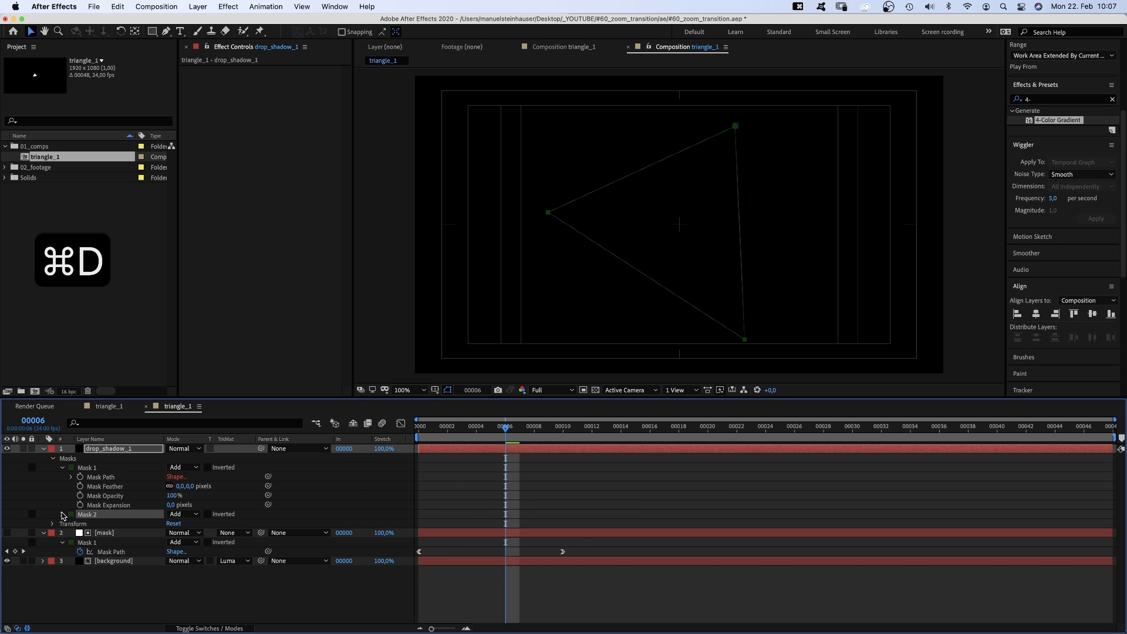
{"action": "left_click", "coordinate": [181, 513]}
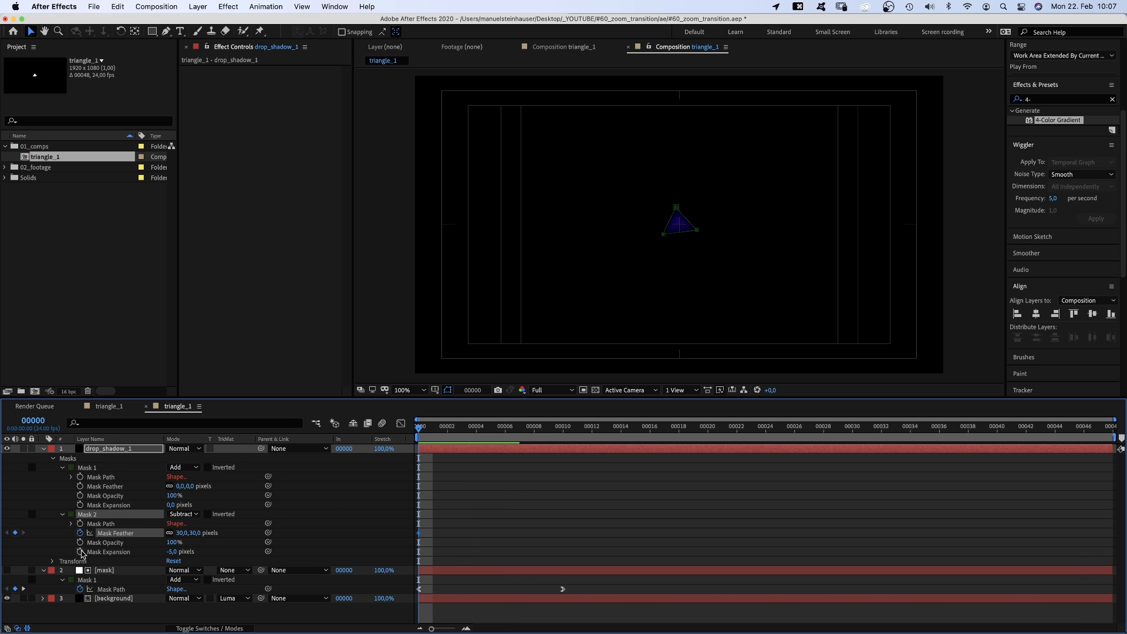
{"action": "left_click", "coordinate": [475, 425]}
{"action": "type", "text": "-25"}
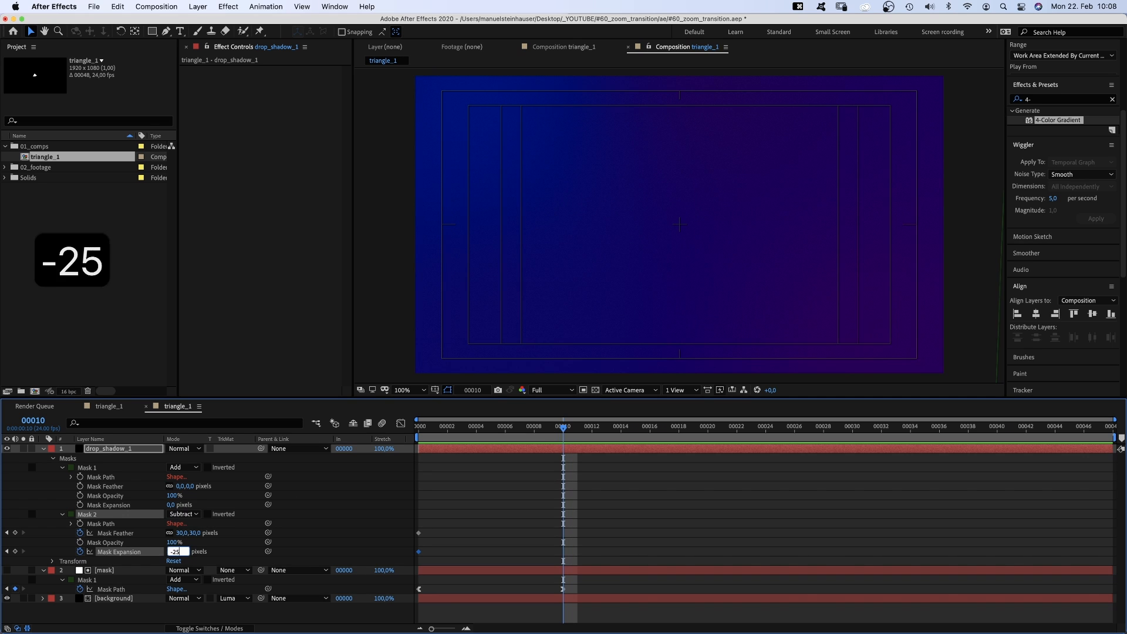
{"action": "type", "text": "165"}
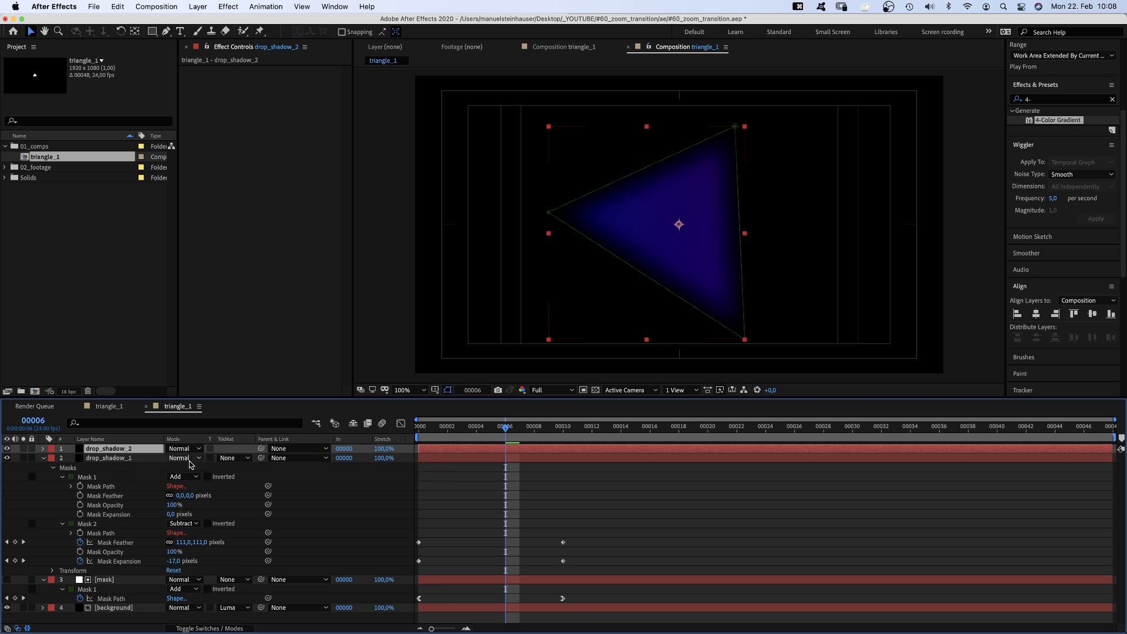
Set drop_shadow_2's blending mode to Dancing Dissolve and add a new solid for the light
{"action": "left_click", "coordinate": [182, 448]}
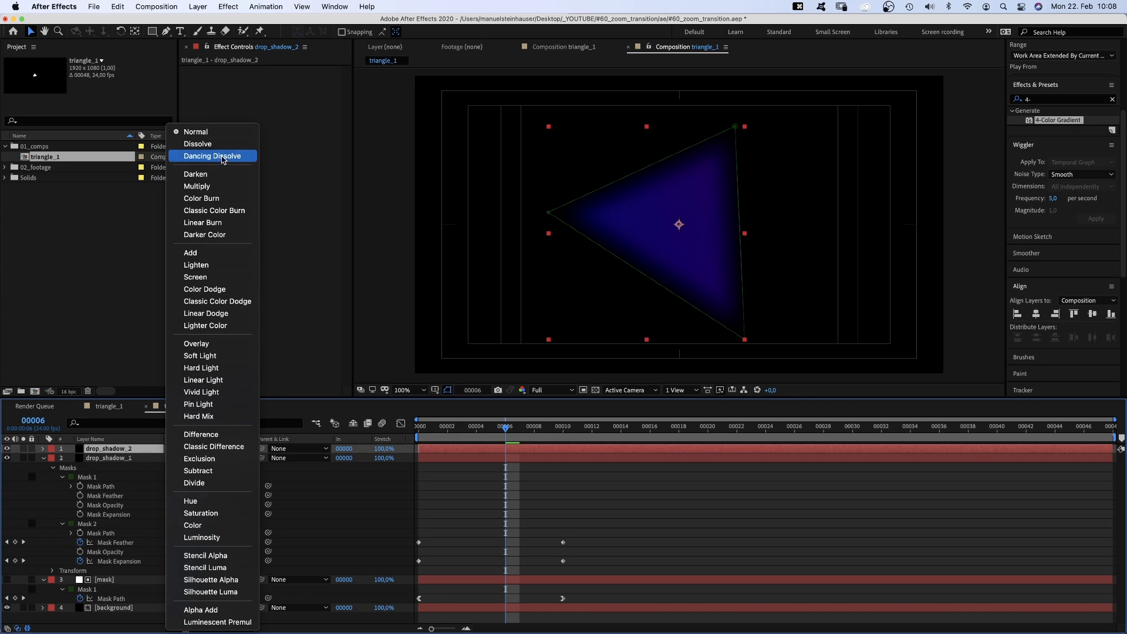
{"action": "left_click", "coordinate": [211, 156]}
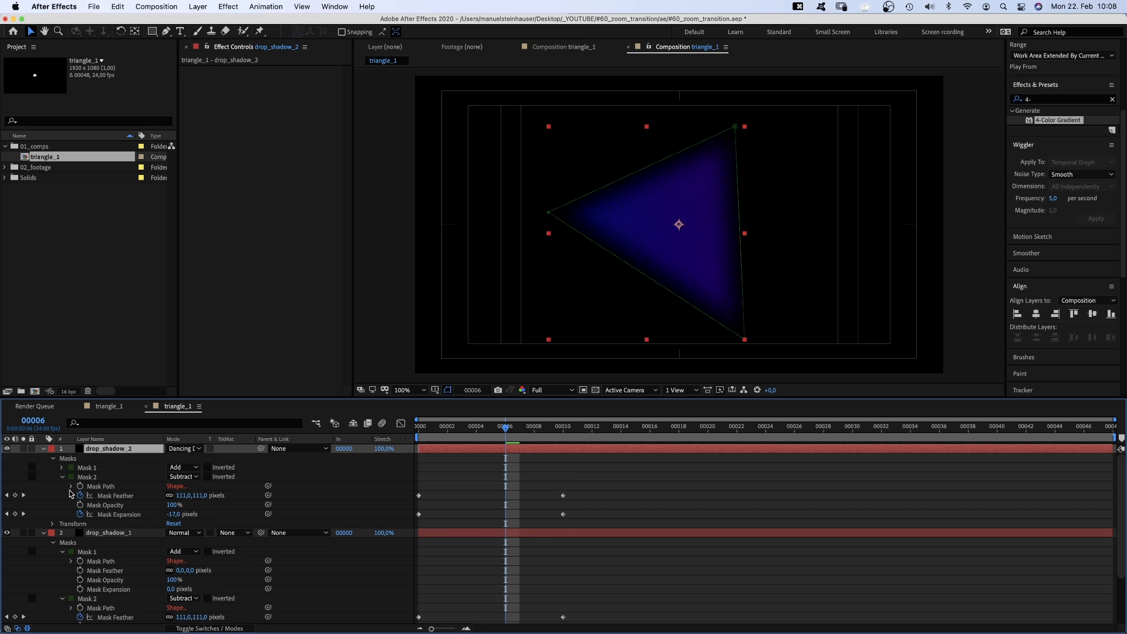
{"action": "scroll", "scroll_direction": "down", "scroll_amount": 3}
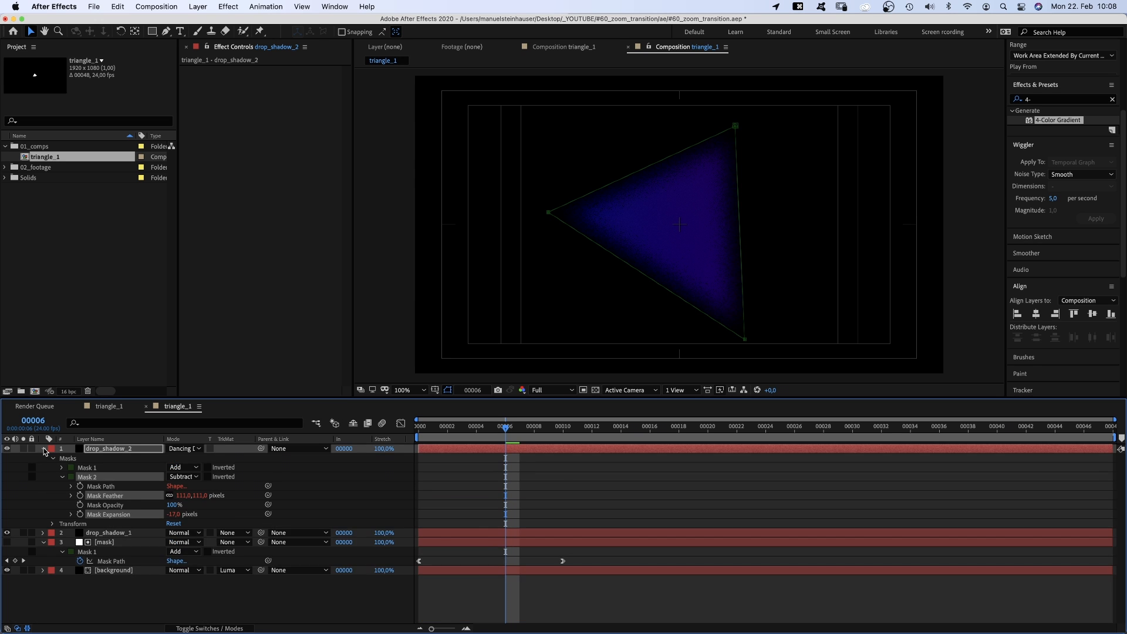
{"action": "key", "text": "cmd+d"}
{"action": "type", "text": "light"}
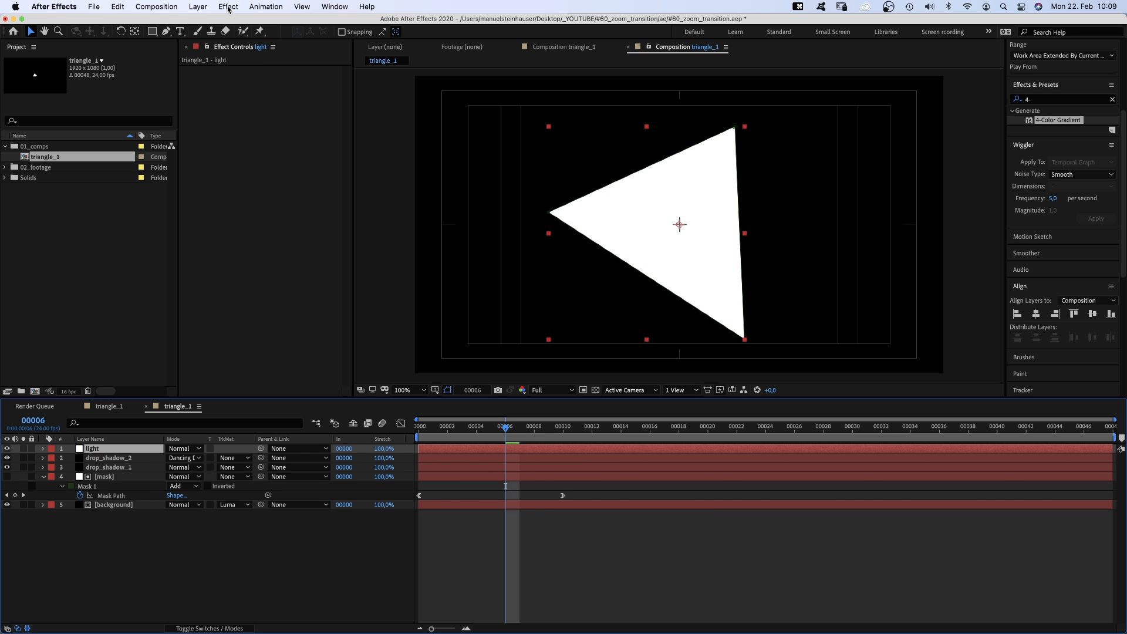
Apply Saber to the light layer and set Render Settings Composite to Transparent
{"action": "left_click", "coordinate": [227, 6]}
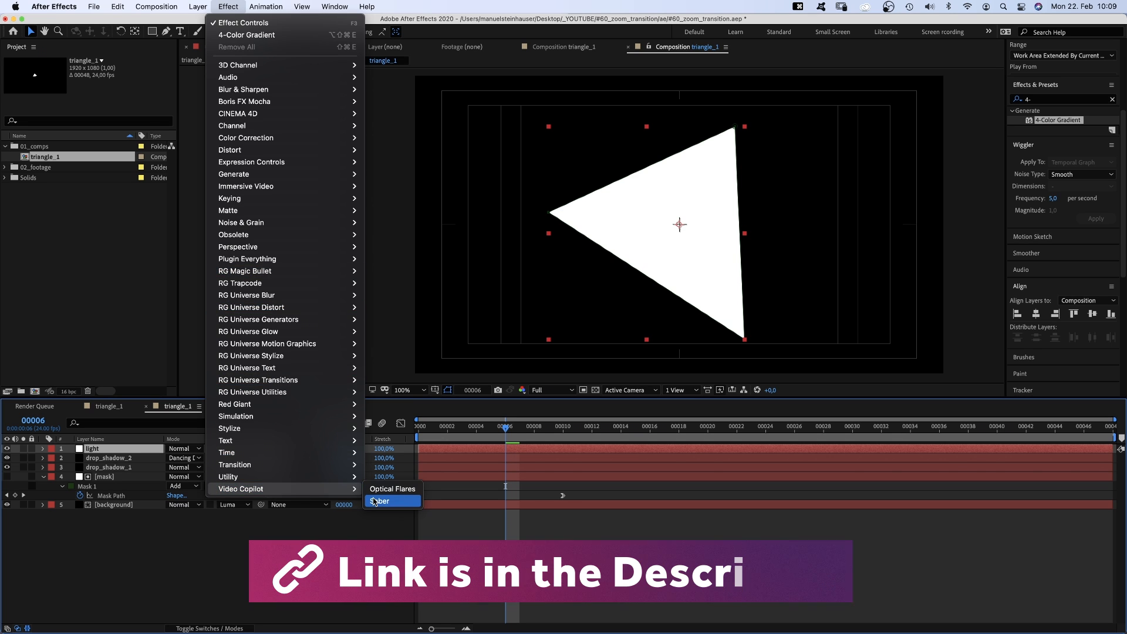
{"action": "left_click", "coordinate": [379, 500]}
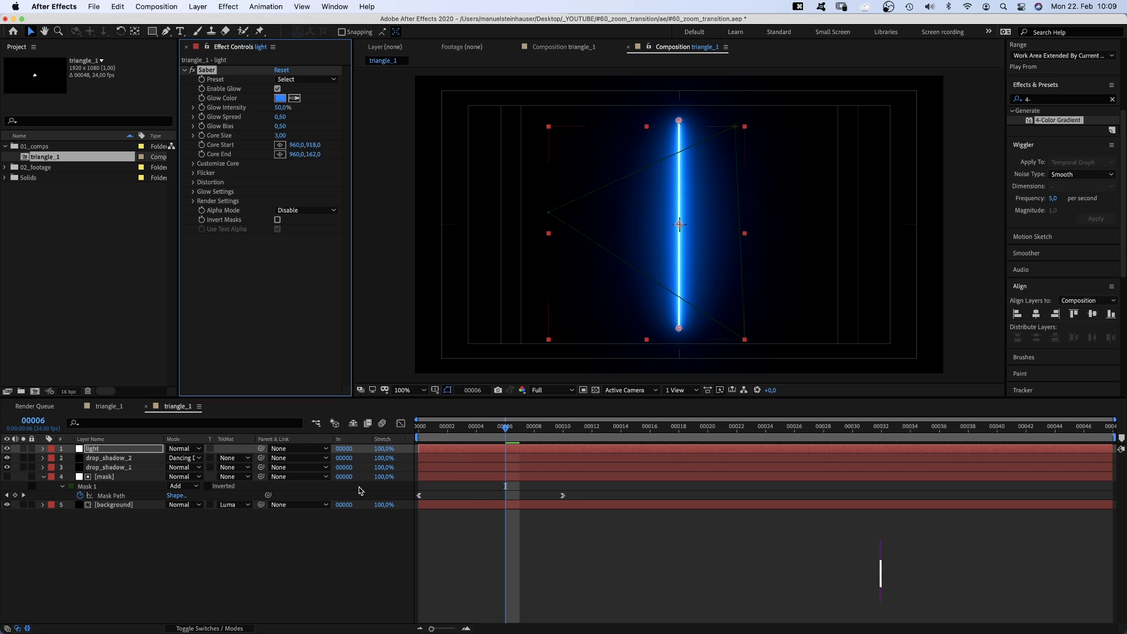
{"action": "left_click", "coordinate": [193, 201]}
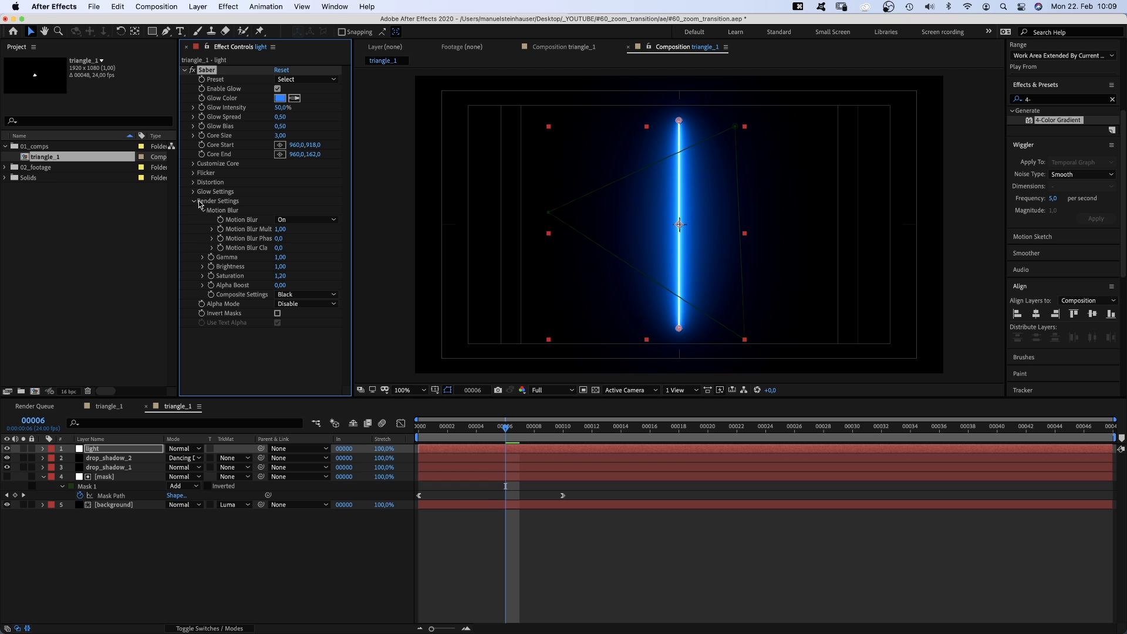
{"action": "left_click", "coordinate": [305, 294]}
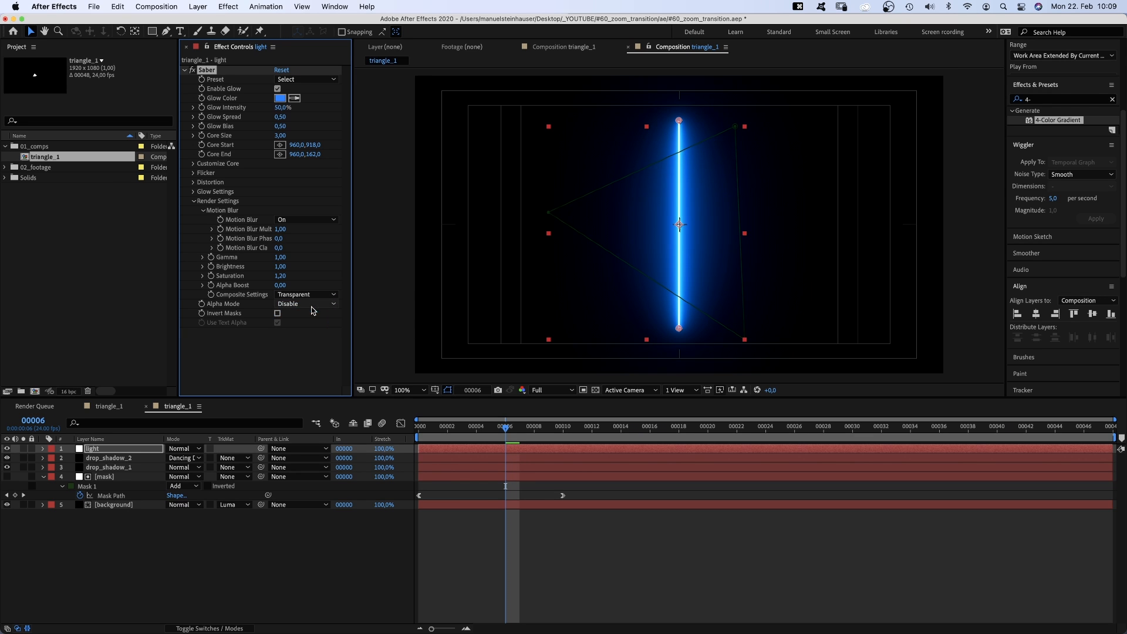
Set Saber Core Type to Layer Masks and try different glow presets
{"action": "left_click", "coordinate": [194, 163]}
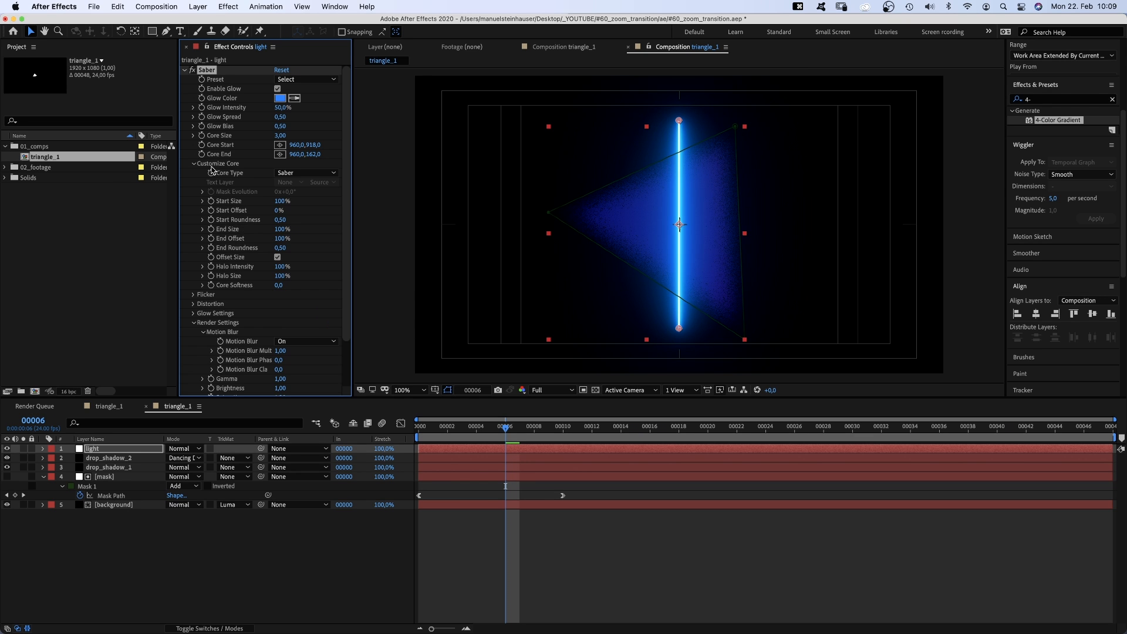
{"action": "left_click", "coordinate": [305, 173]}
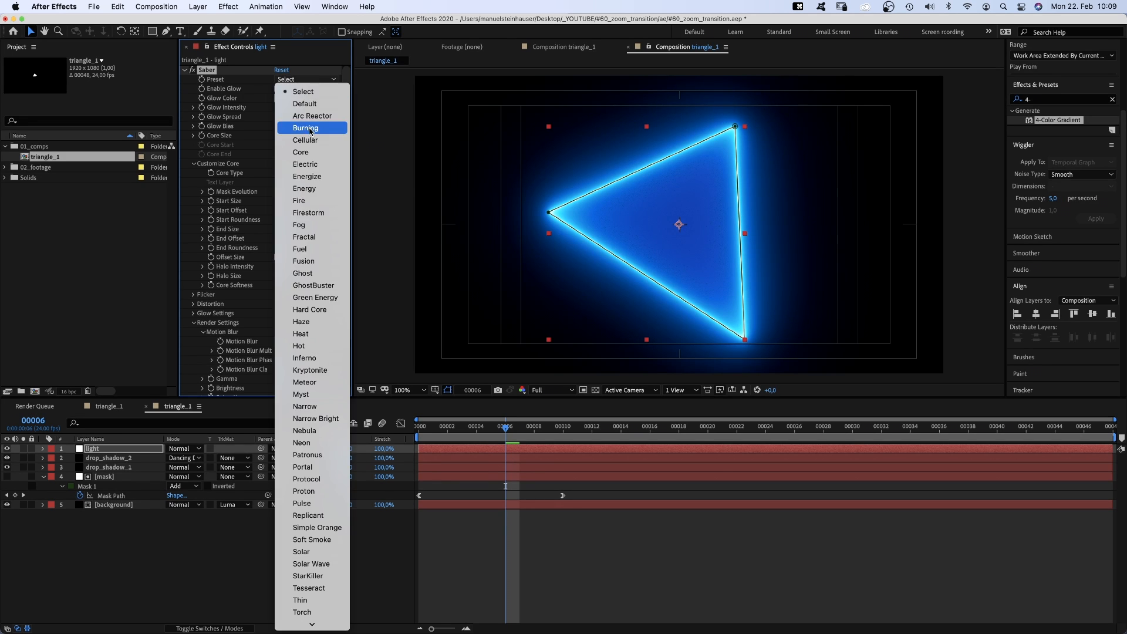
{"action": "left_click", "coordinate": [305, 128]}
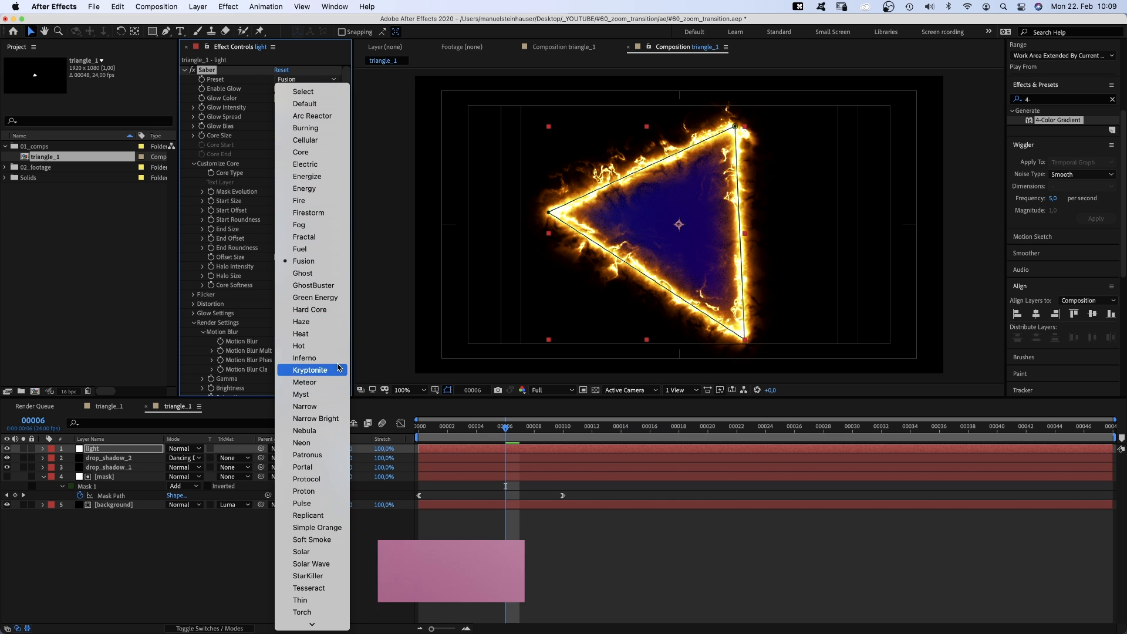
{"action": "left_click", "coordinate": [302, 432]}
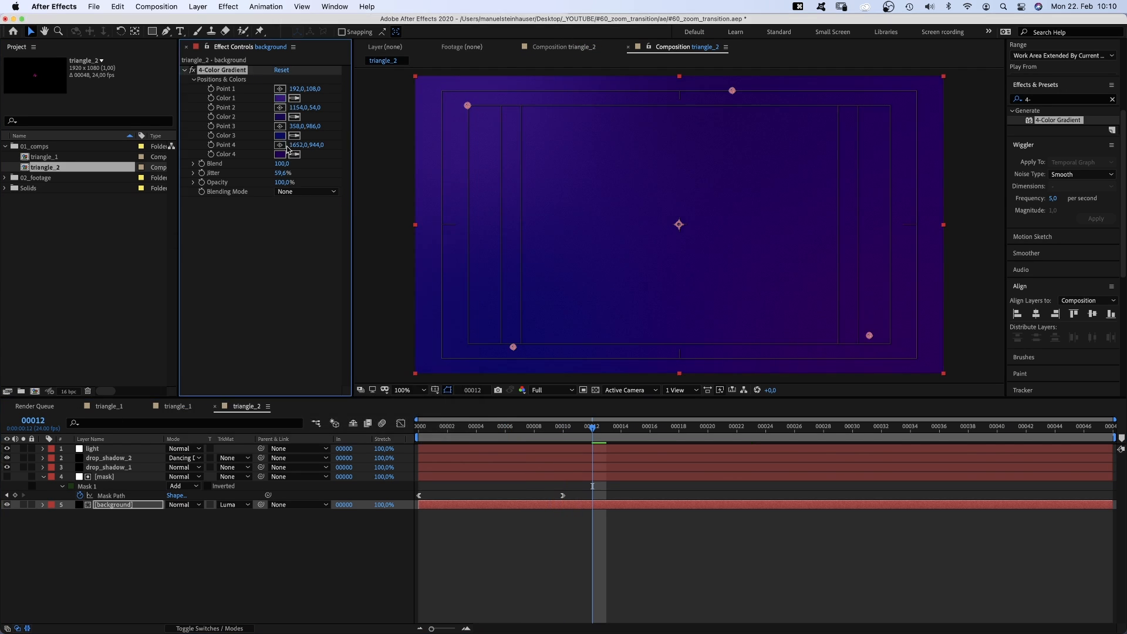
Recolour triangle_2's background gradient corner toward purple-magenta and adjust its mask path keyframes
{"action": "left_click", "coordinate": [280, 154]}
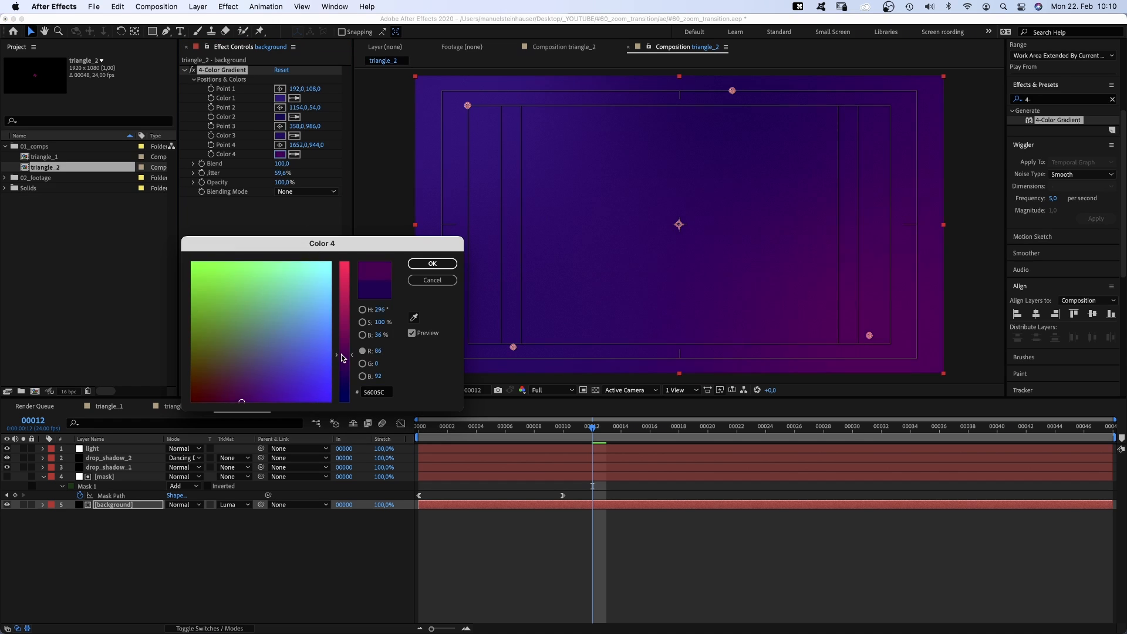
{"action": "left_click", "coordinate": [431, 263]}
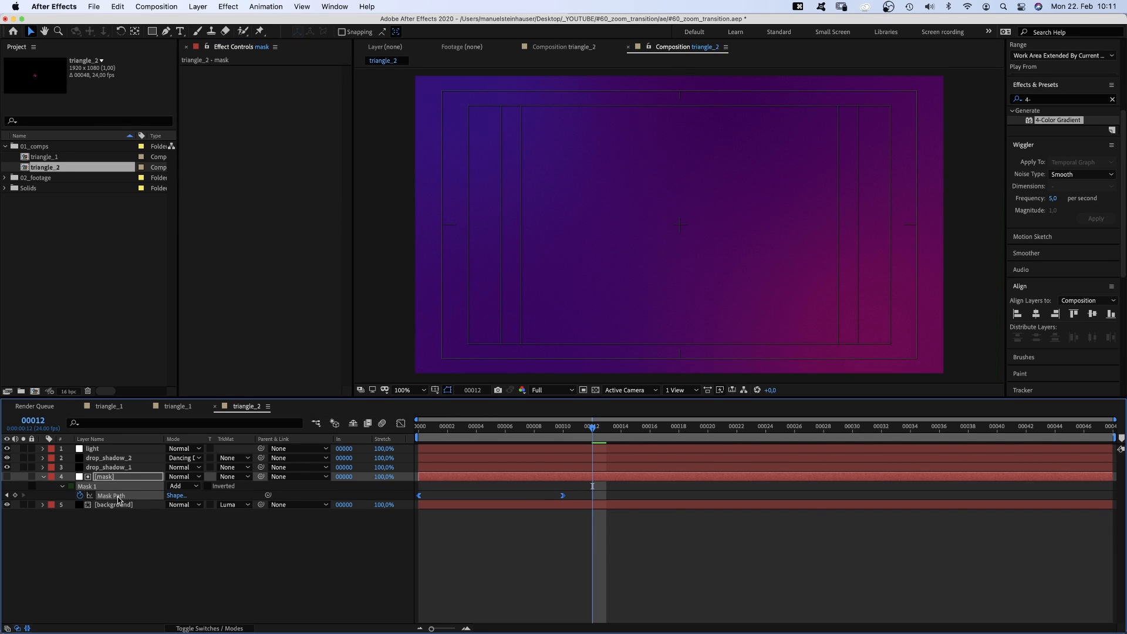
{"action": "left_click", "coordinate": [563, 426]}
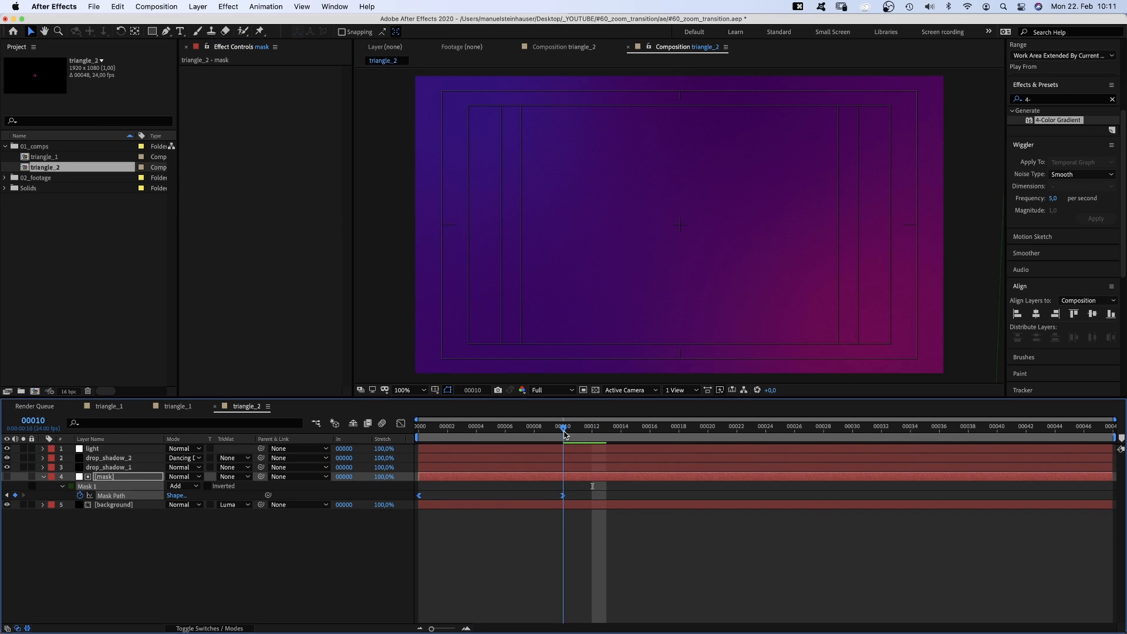
{"action": "key", "text": "cmd+t"}
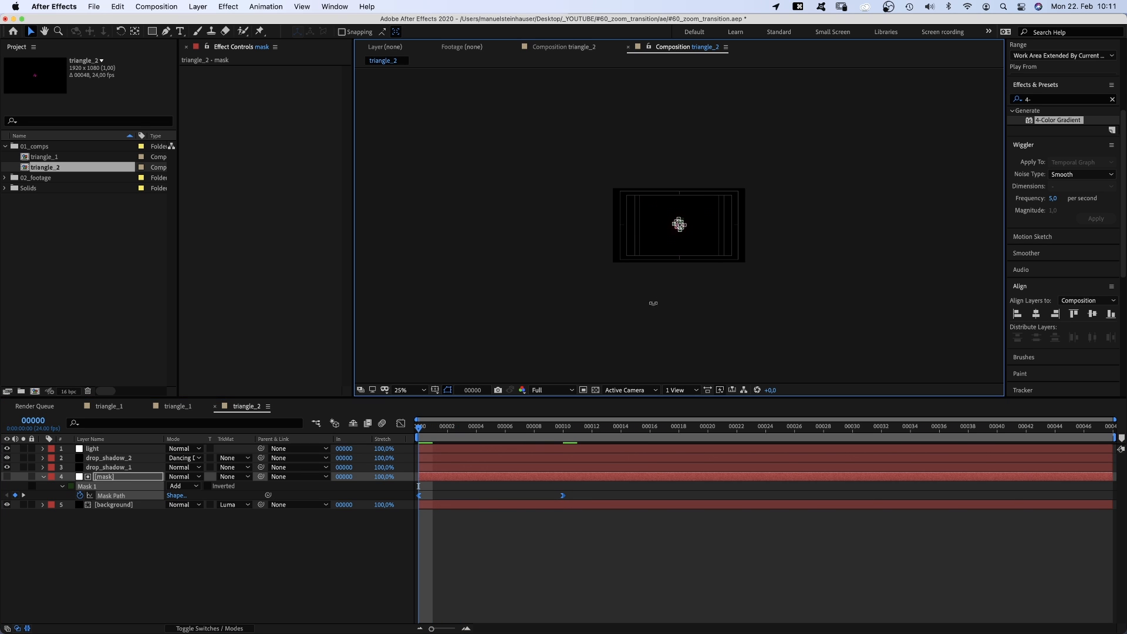
{"action": "left_click", "coordinate": [448, 426]}
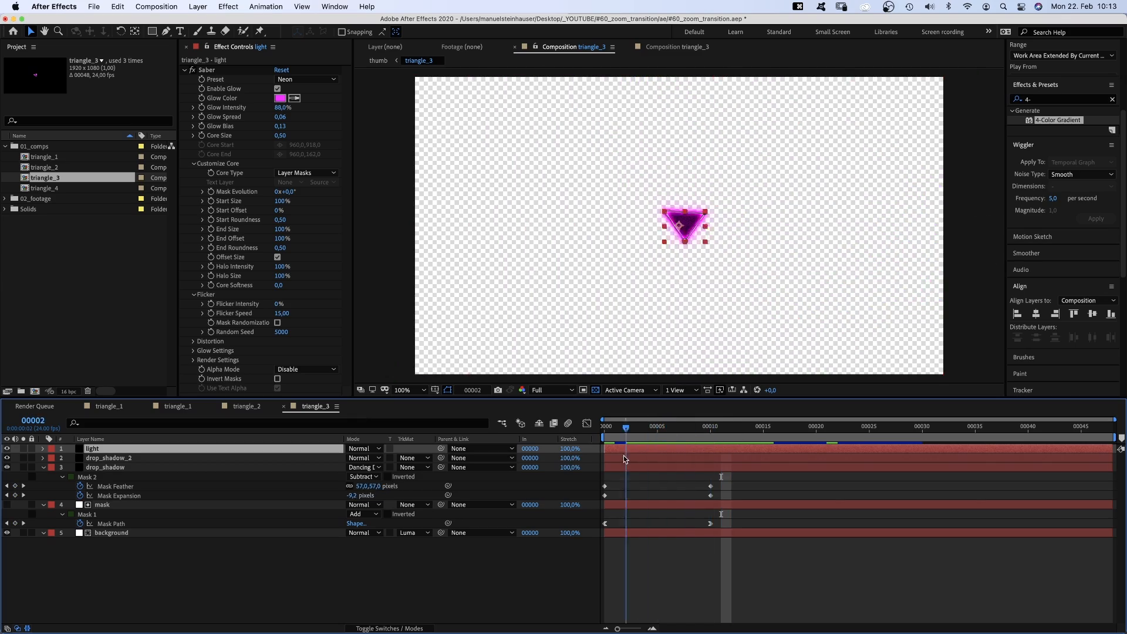
Give triangle_4 a green Saber glow and name a new composition '_transition'
{"action": "left_click", "coordinate": [604, 426]}
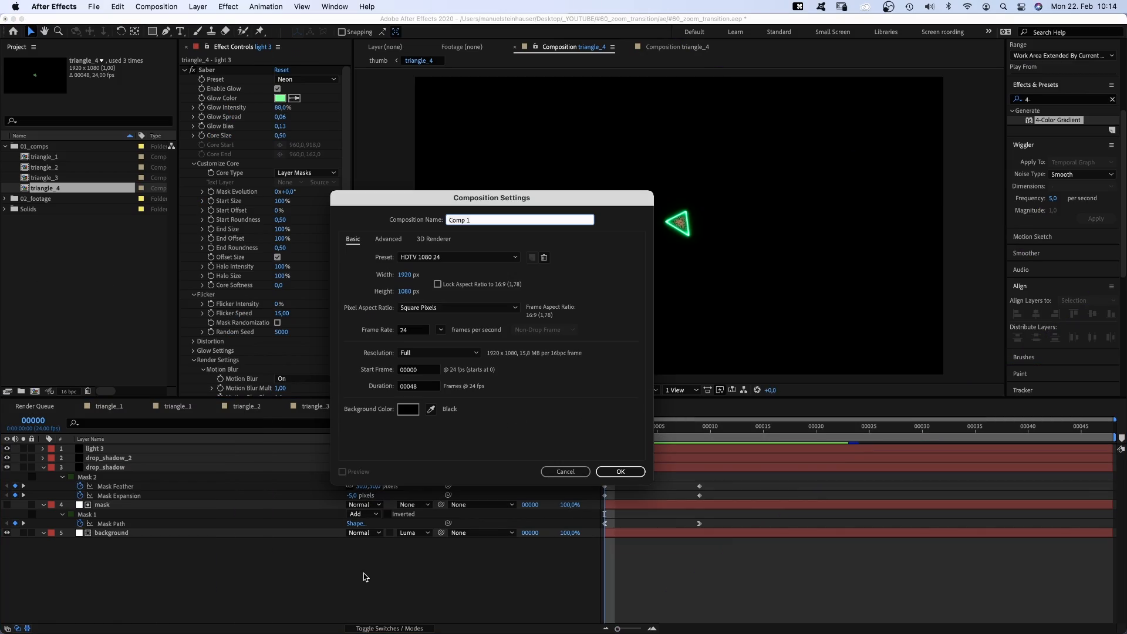
{"action": "type", "text": "_transition"}
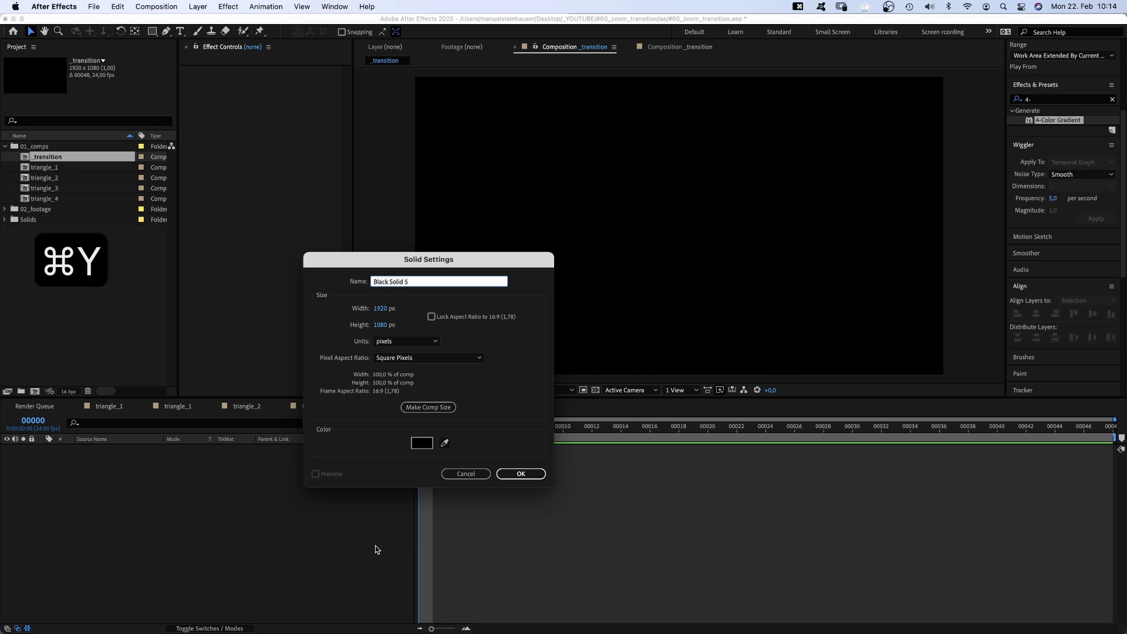
Create the 'backg' solid, darken its gradient colours, and add triangle_1 to _transition
{"action": "type", "text": "backg"}
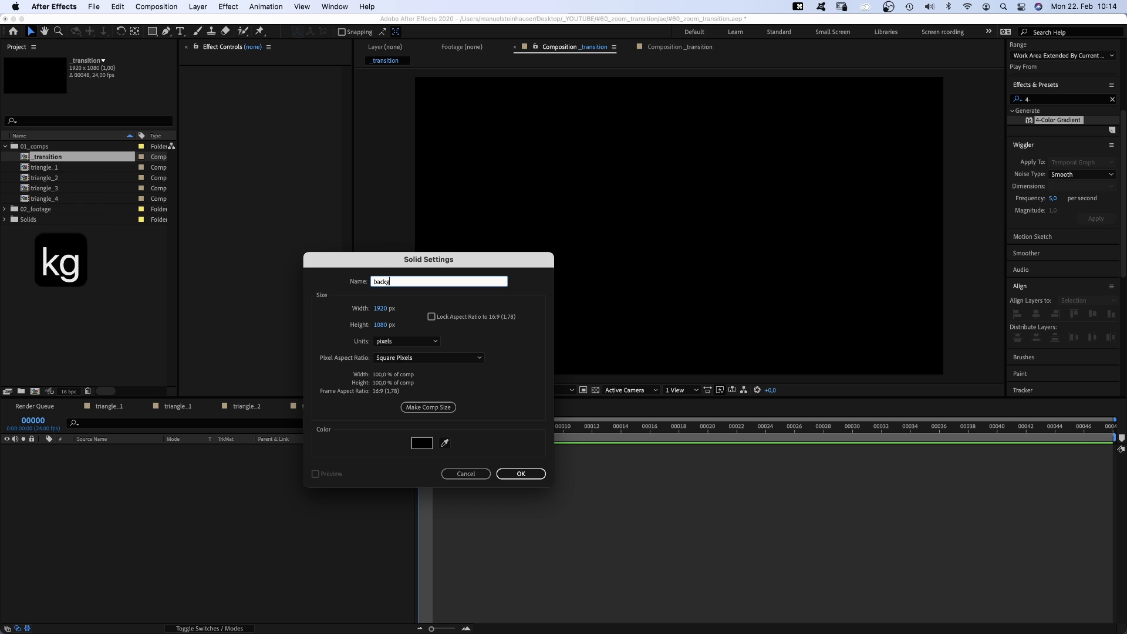
{"action": "left_click", "coordinate": [520, 474]}
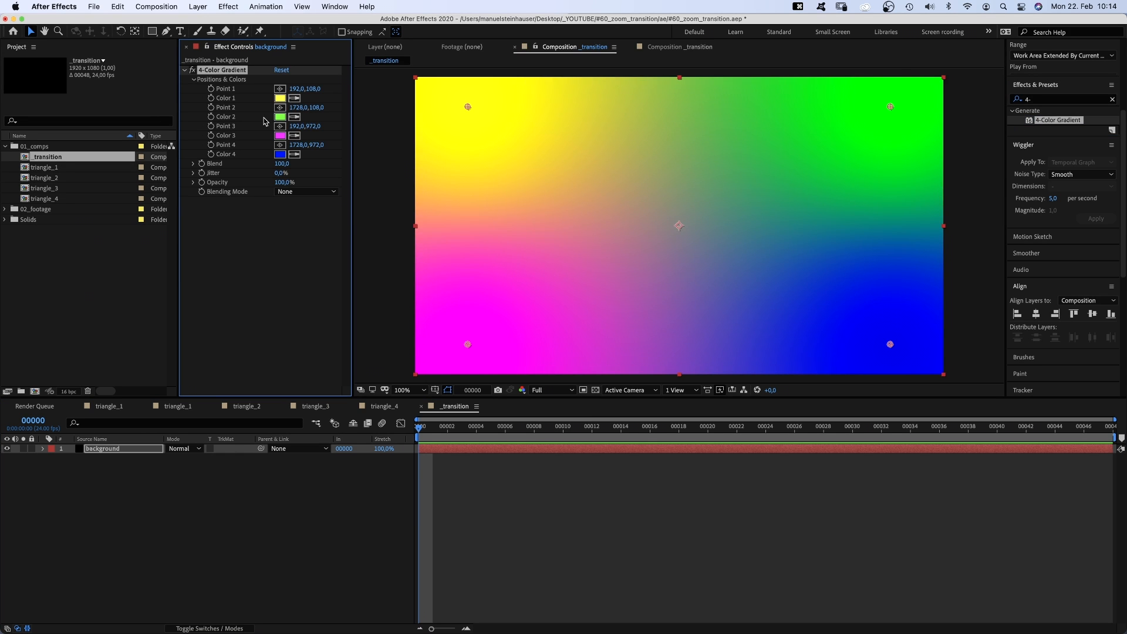
{"action": "left_click", "coordinate": [280, 98]}
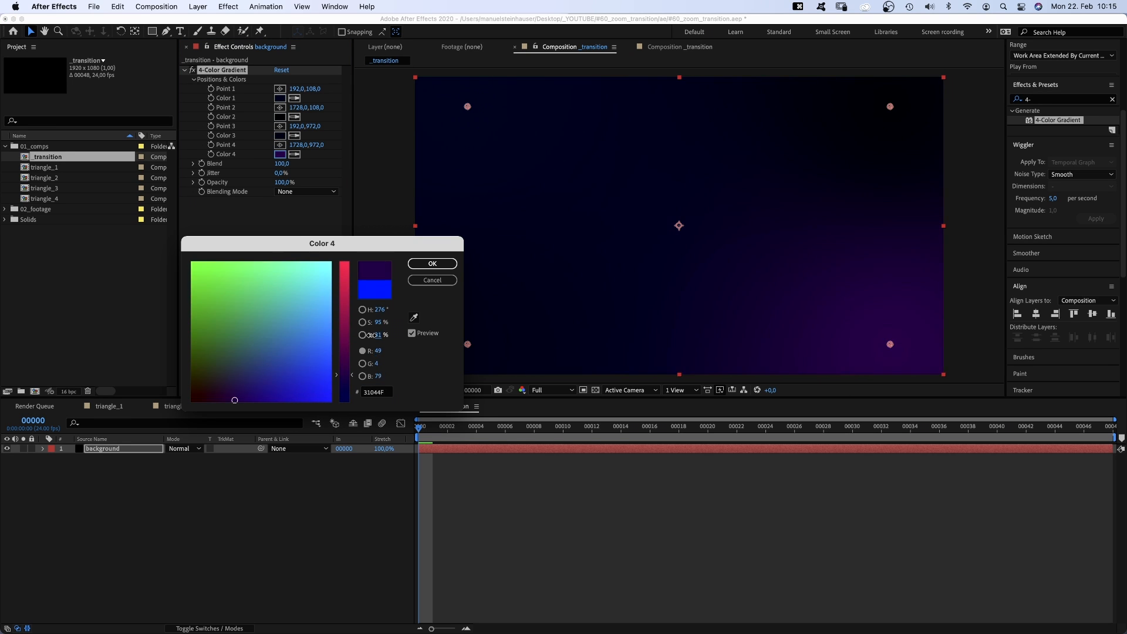
{"action": "left_click", "coordinate": [432, 263]}
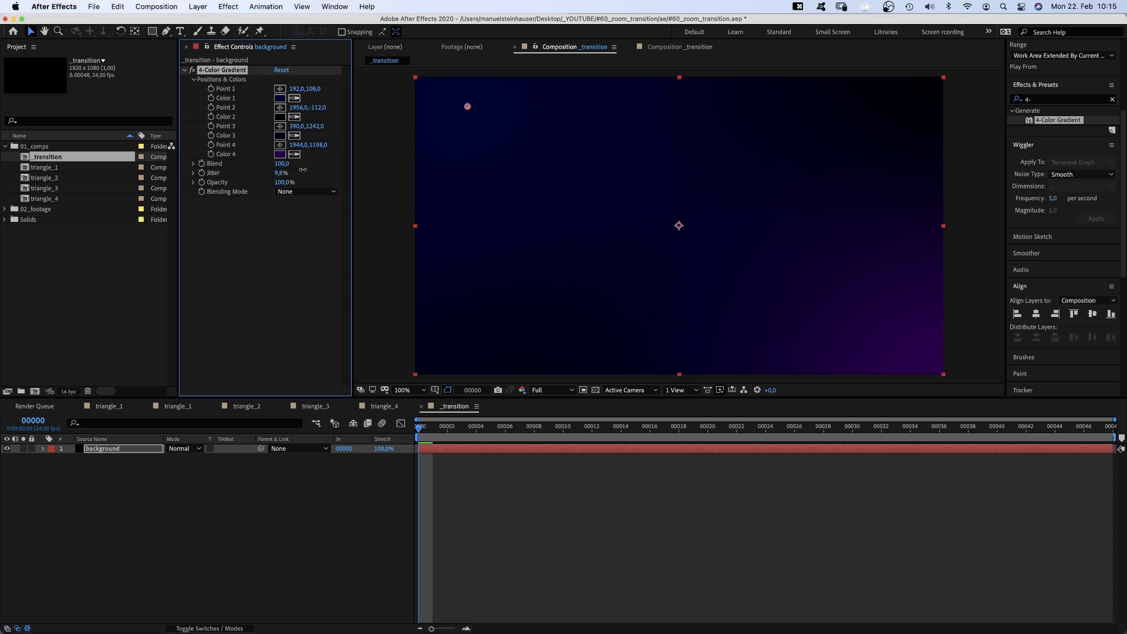
{"action": "left_click", "coordinate": [44, 168]}
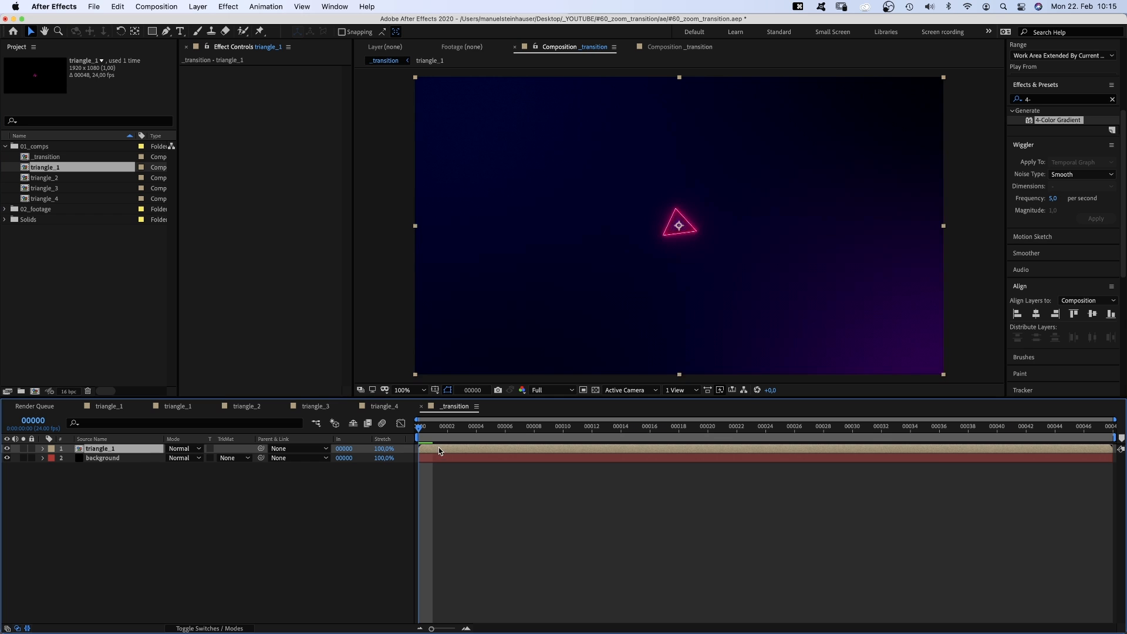
Add triangle comps 2–4 to _transition and start triangle_4 at frame 24
{"action": "left_click", "coordinate": [44, 177]}
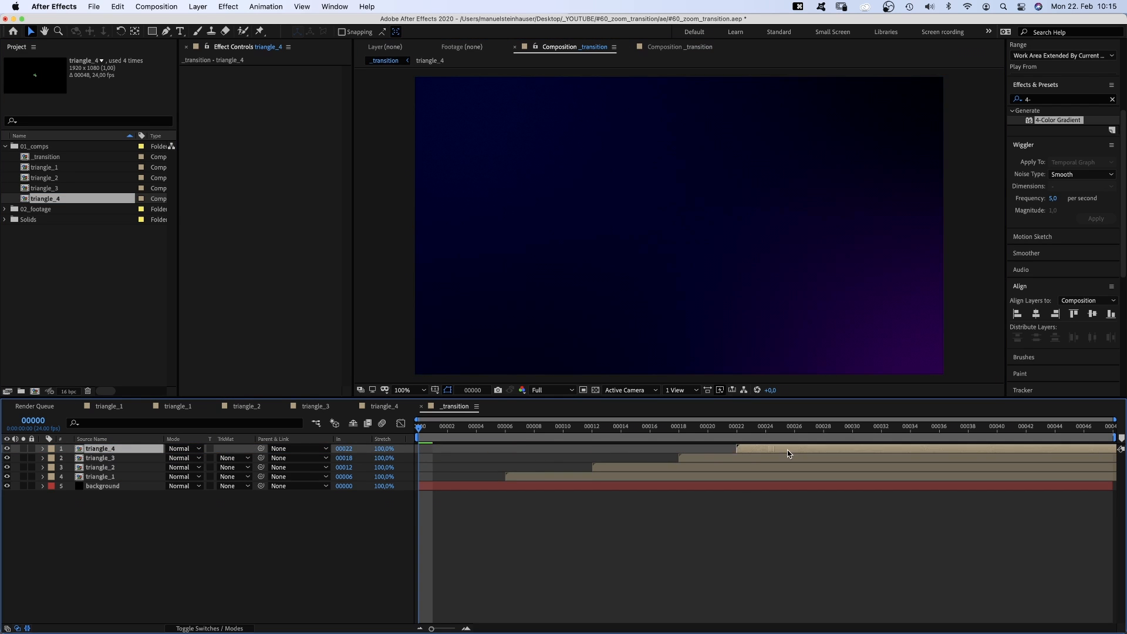
{"action": "left_click", "coordinate": [773, 426]}
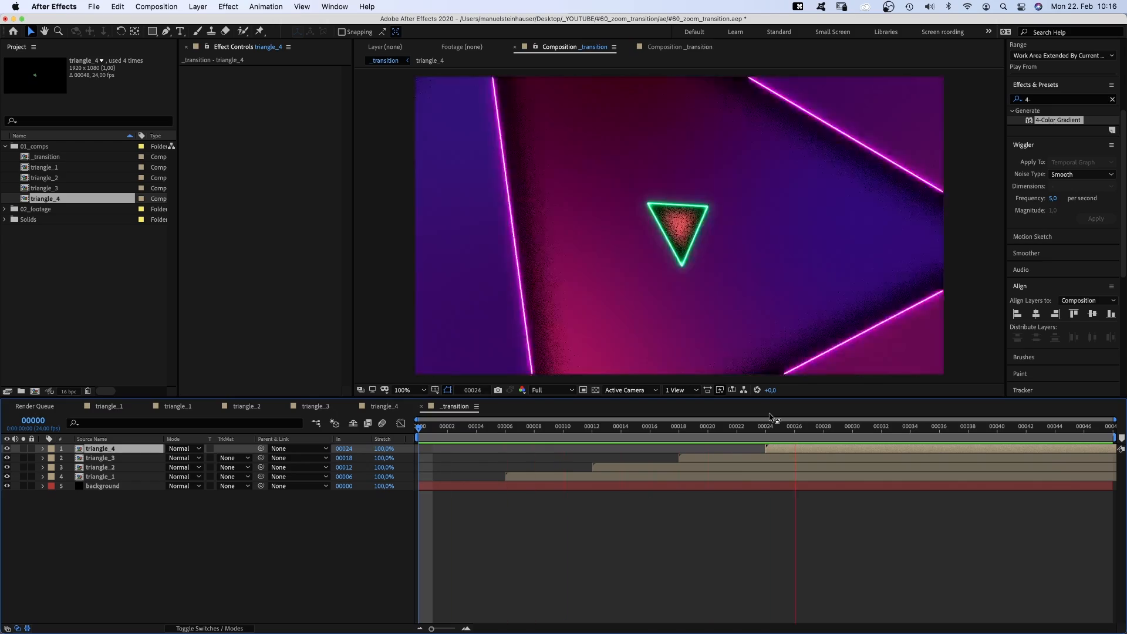
{"action": "left_click", "coordinate": [435, 390]}
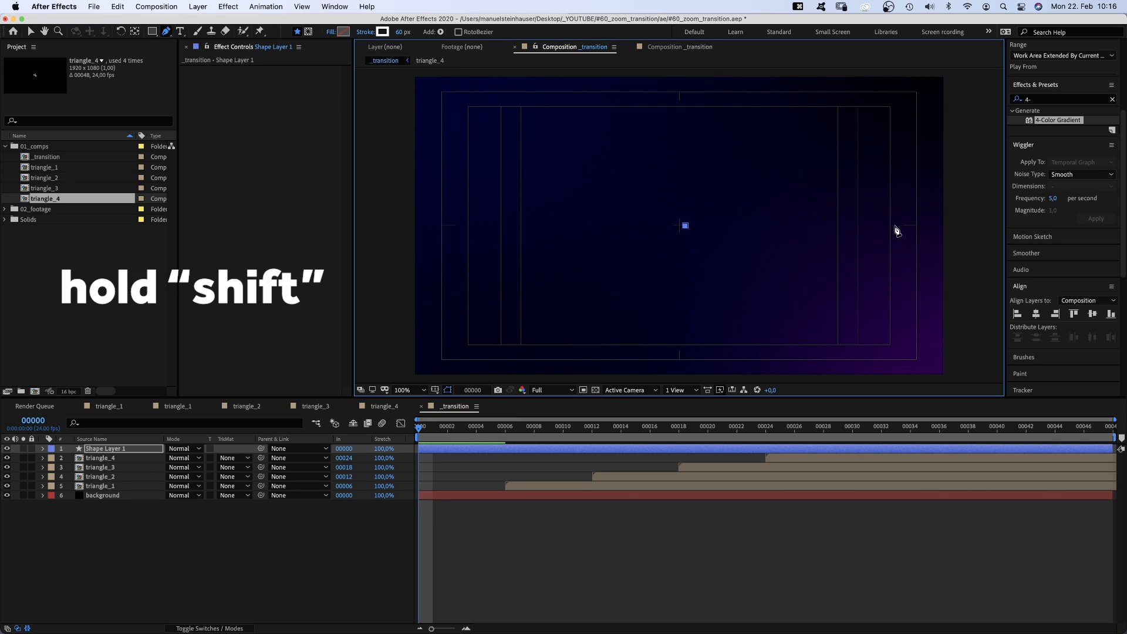
Draw a horizontal stroke named speed_line, stretched past the right edge, and move to a later frame
{"action": "left_click_drag", "start_coordinate": [685, 225], "coordinate": [904, 228]}
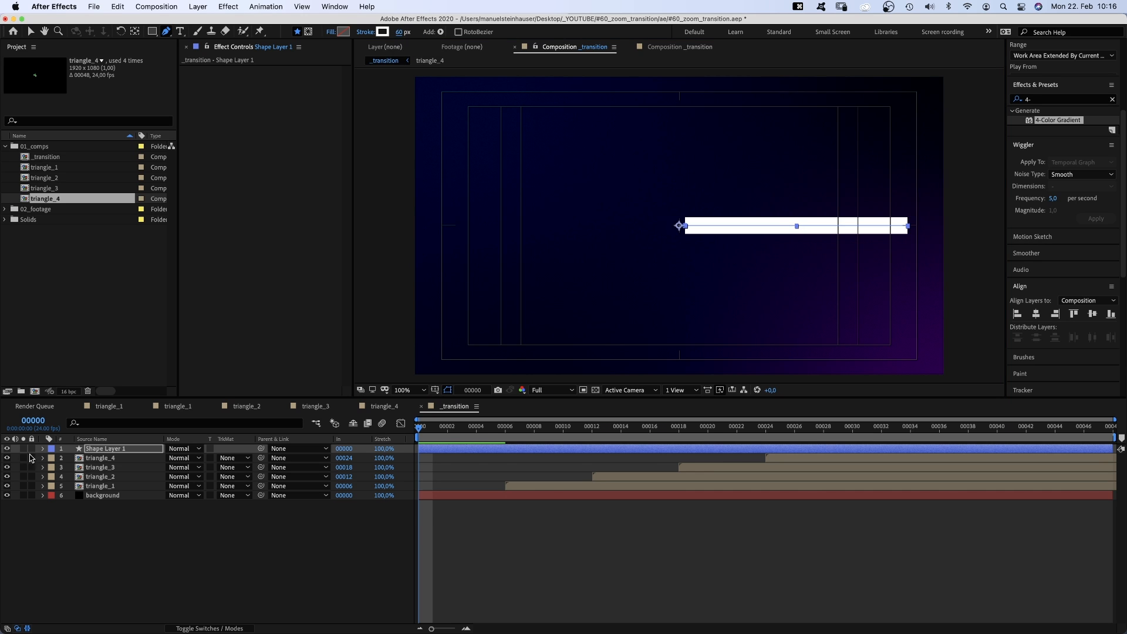
{"action": "left_click", "coordinate": [42, 449]}
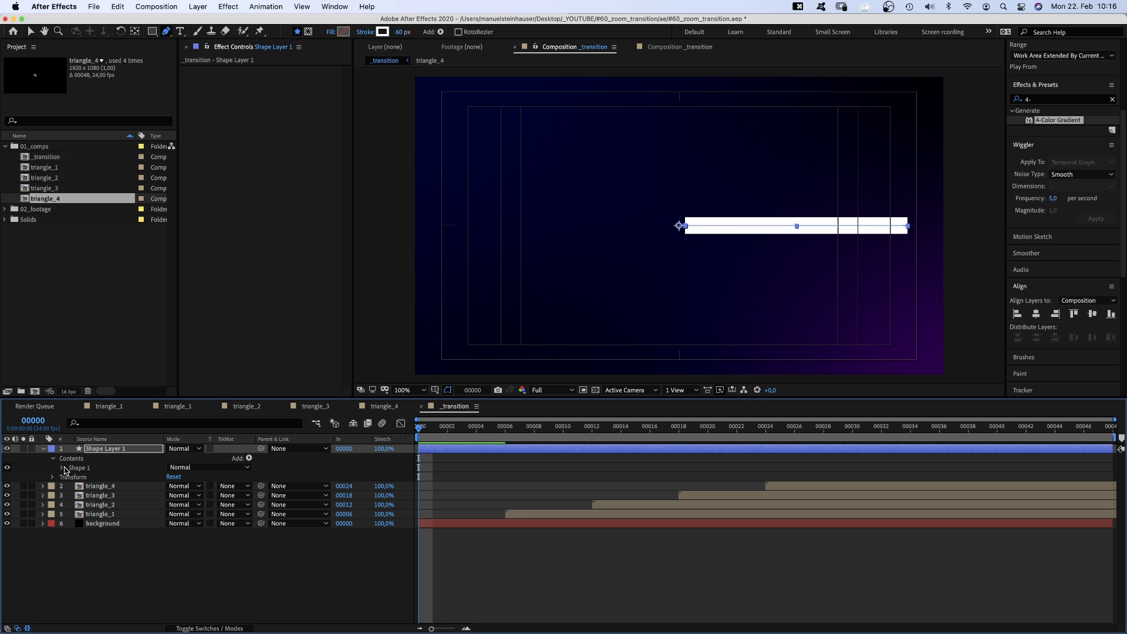
{"action": "type", "text": "speed_line"}
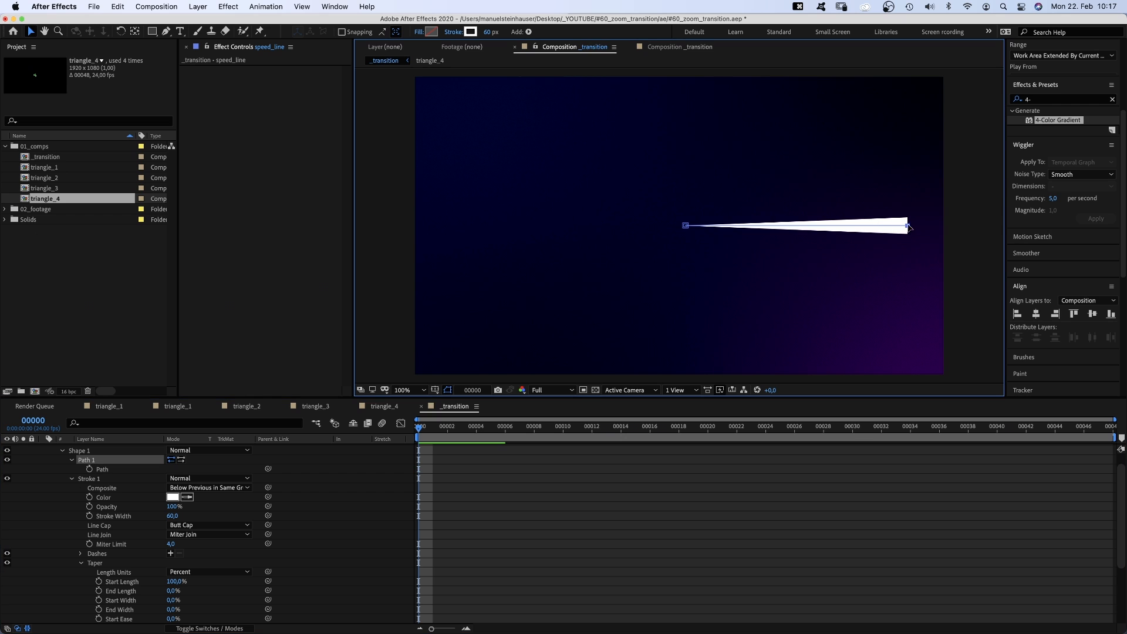
{"action": "left_click_drag", "start_coordinate": [909, 229], "coordinate": [964, 224]}
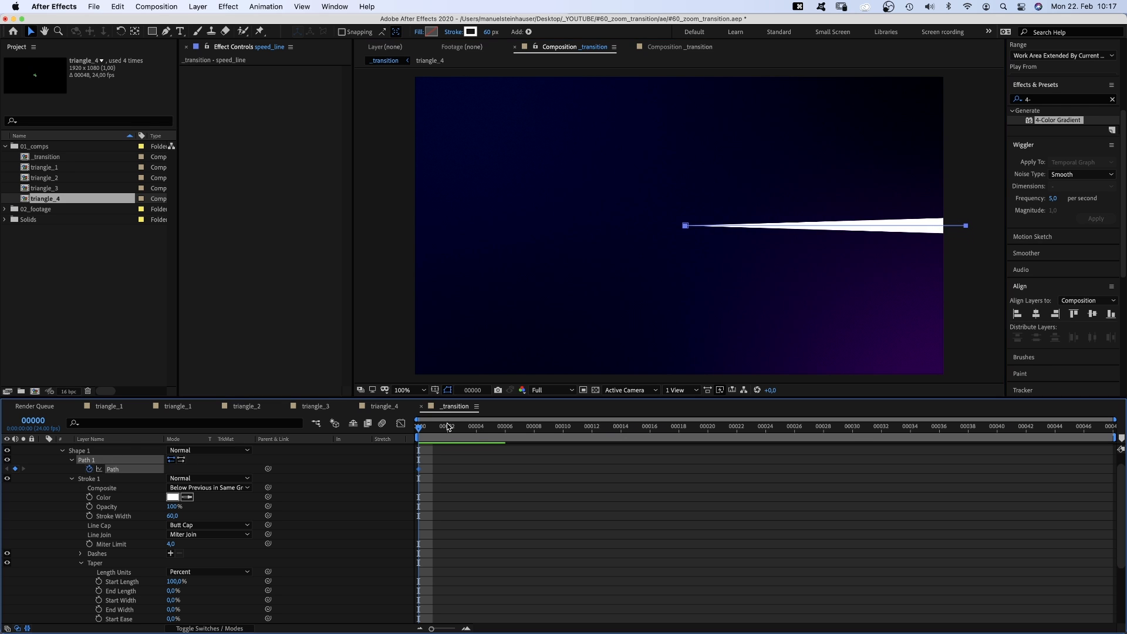
{"action": "left_click", "coordinate": [462, 426]}
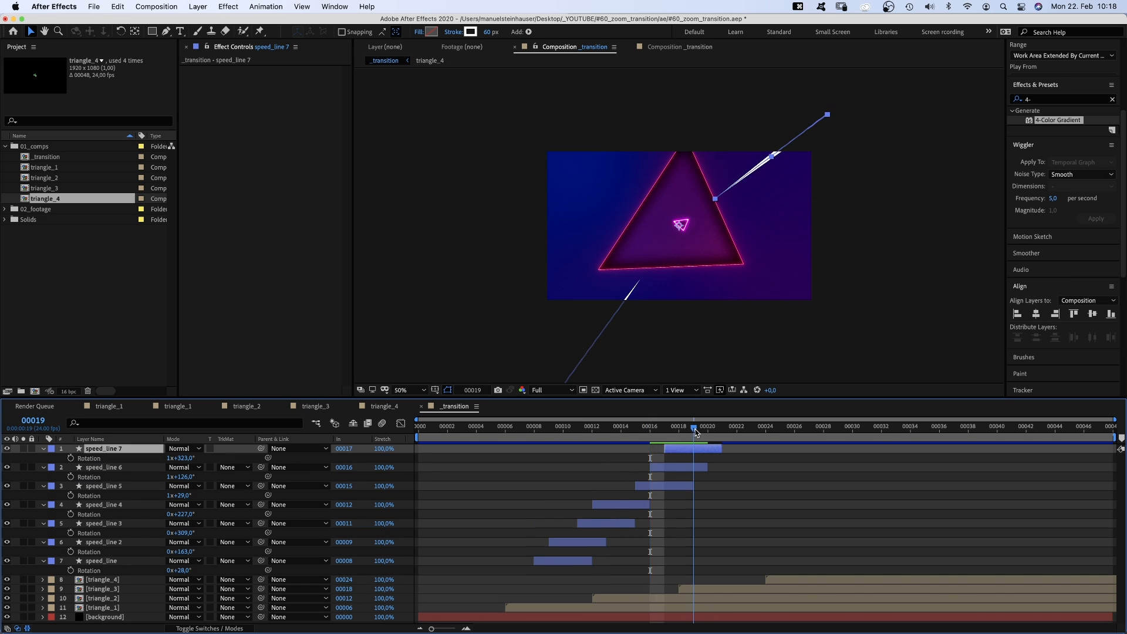
Offset the rotated speed_line duplicates so they start one after another
{"action": "left_click", "coordinate": [737, 426]}
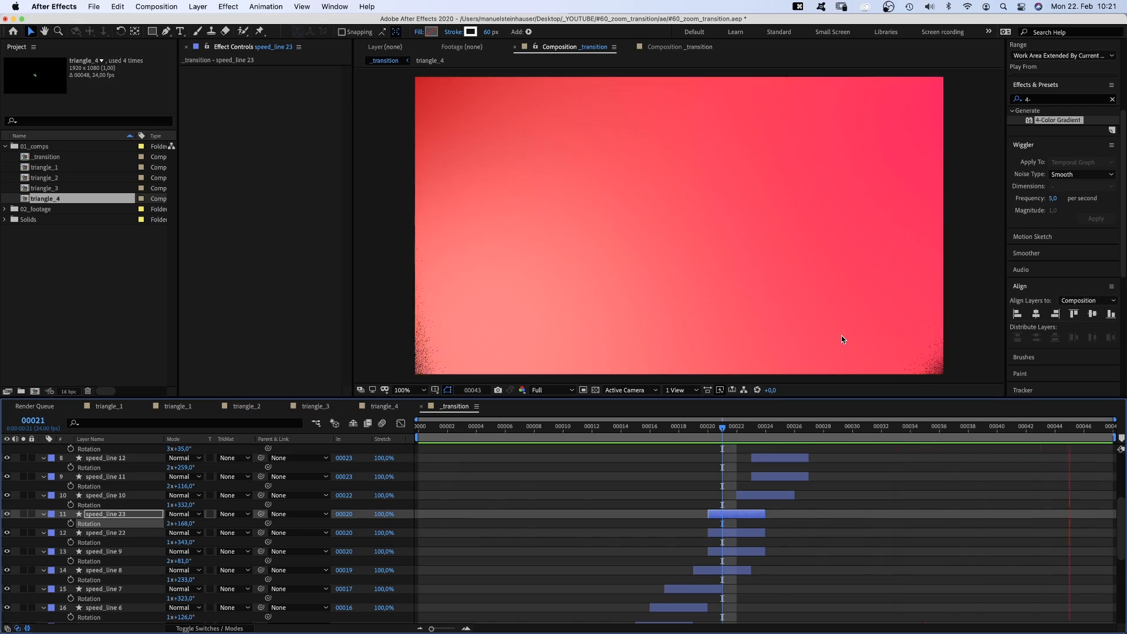
{"action": "left_click", "coordinate": [155, 6]}
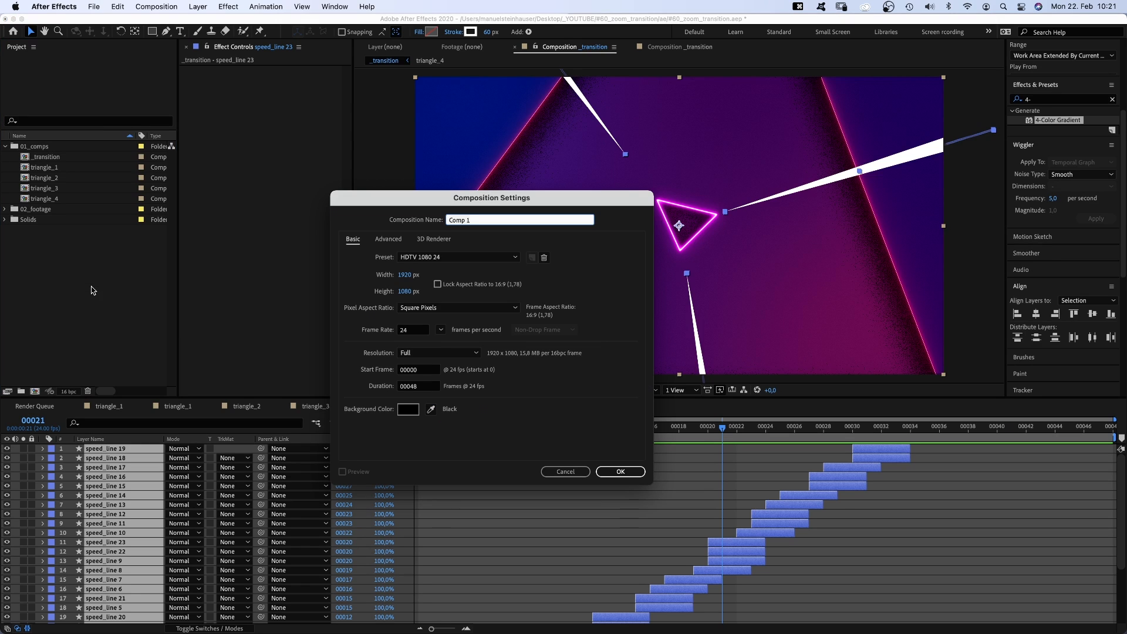
Create footage_beginning and footage_end comps and put the building photo into footage_end
{"action": "type", "text": "footage_beginning"}
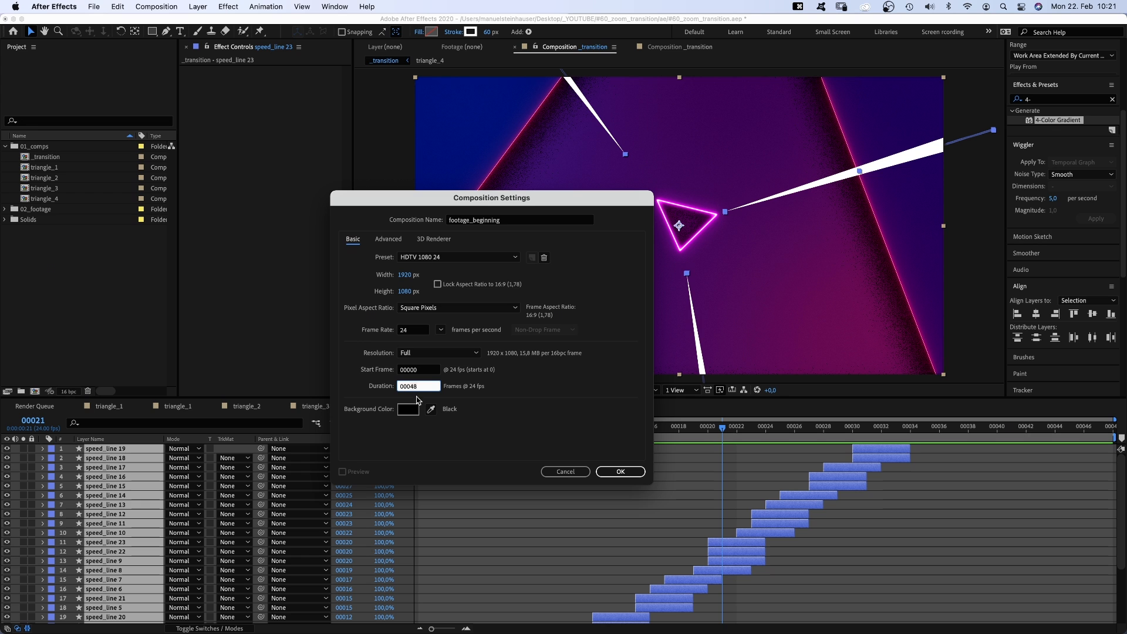
{"action": "left_click", "coordinate": [619, 472]}
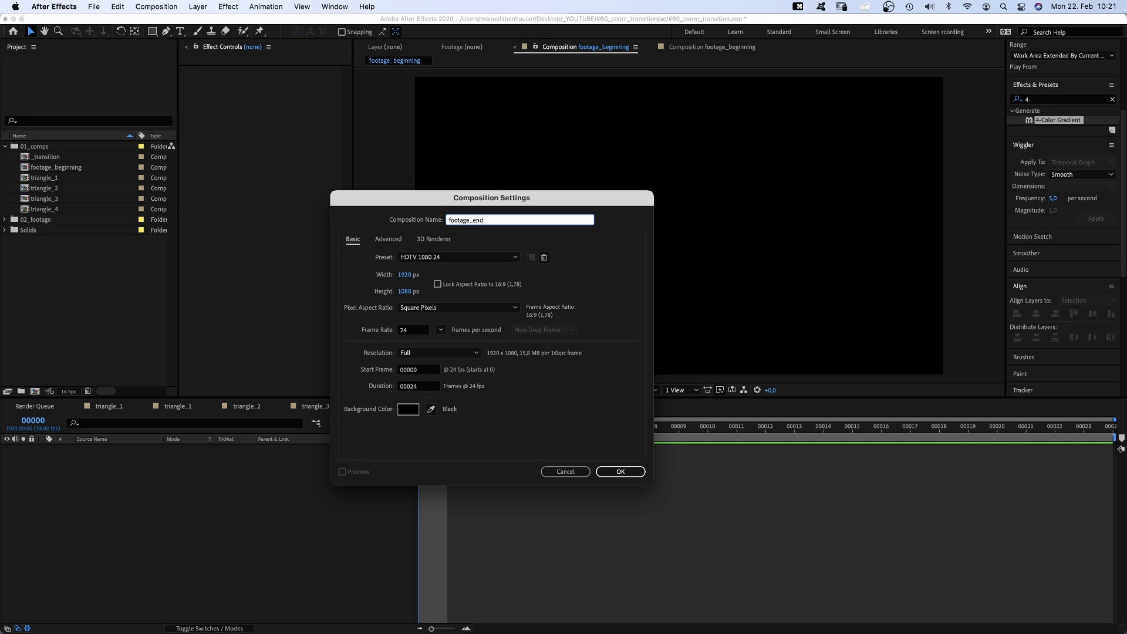
{"action": "left_click", "coordinate": [619, 471]}
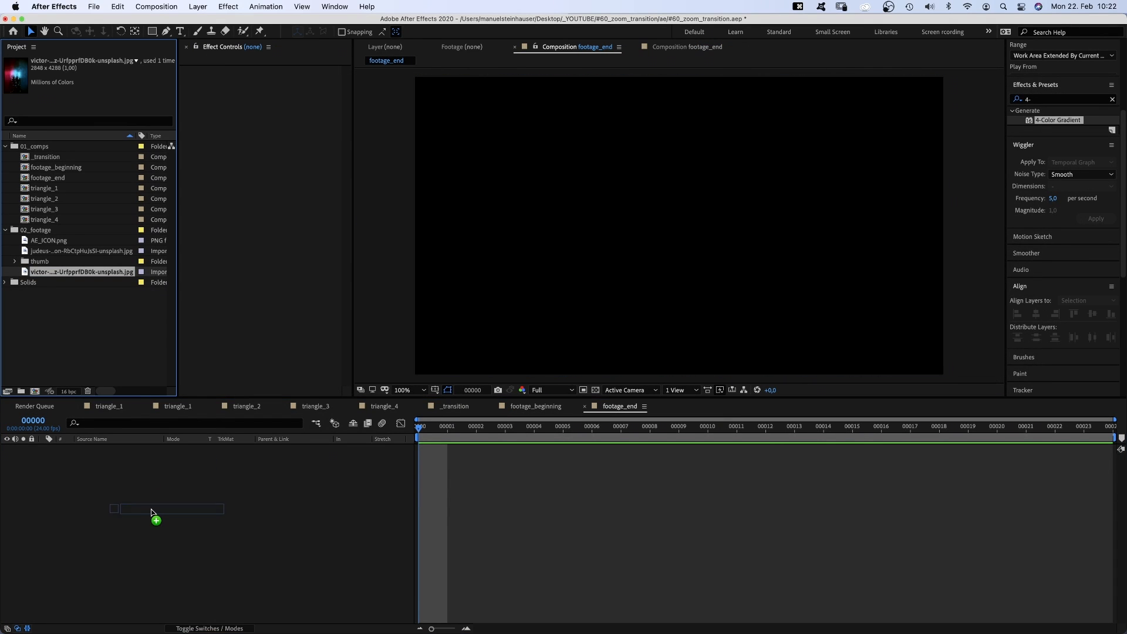
{"action": "left_click_drag", "start_coordinate": [80, 272], "coordinate": [151, 510]}
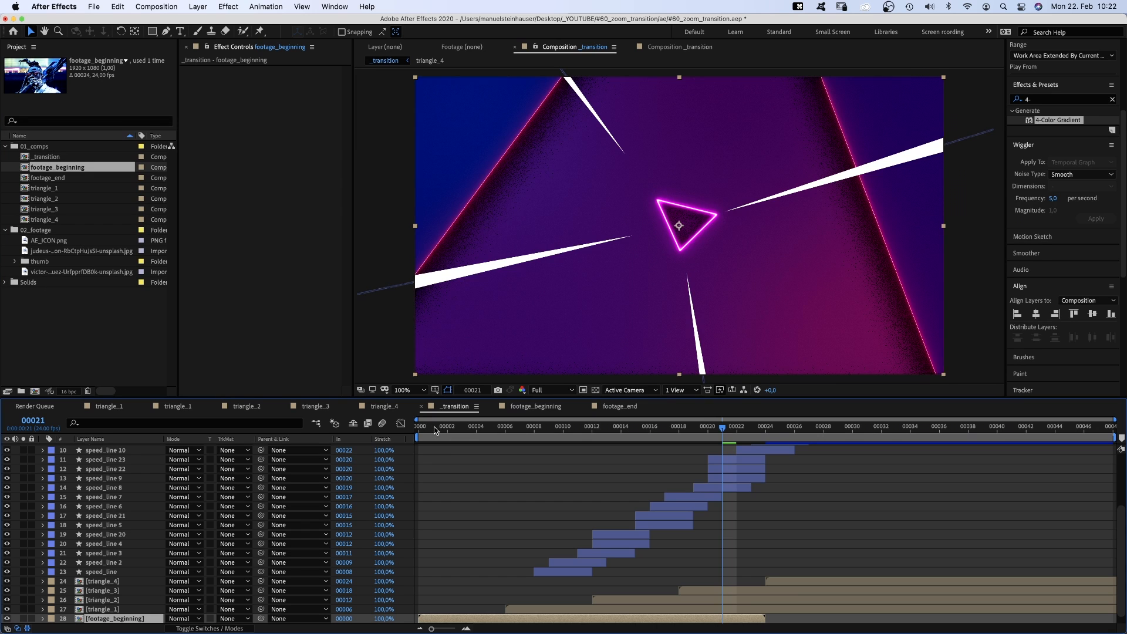
Place footage_end in _transition at frame 24 and duplicate triangle_4 as triangle_4_mask
{"action": "left_click", "coordinate": [416, 426]}
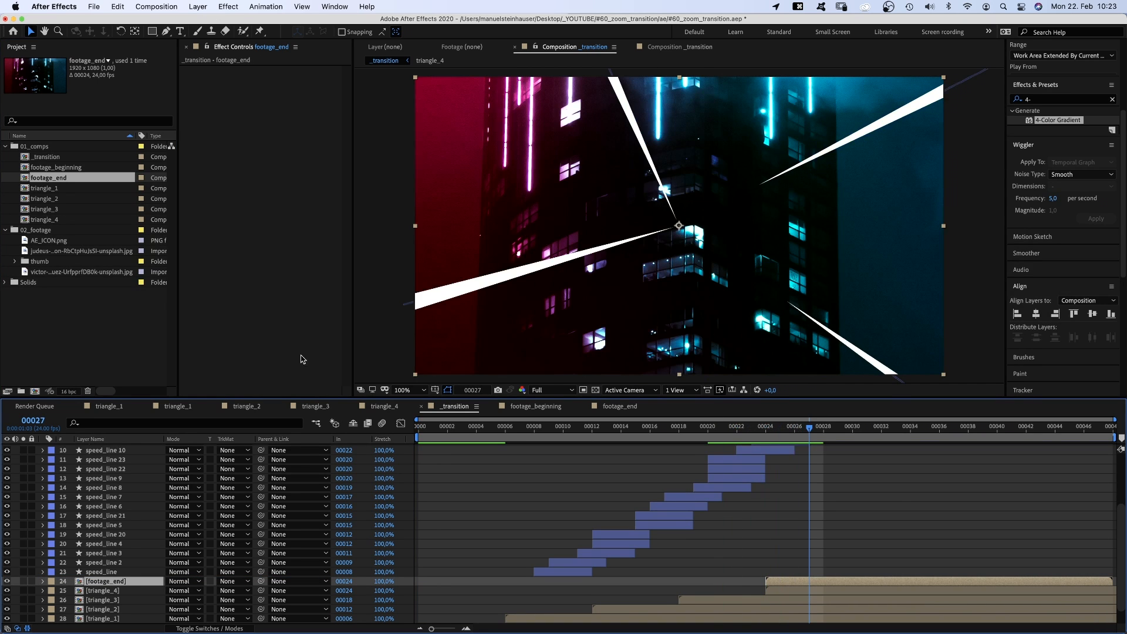
{"action": "key", "text": "cmd+d"}
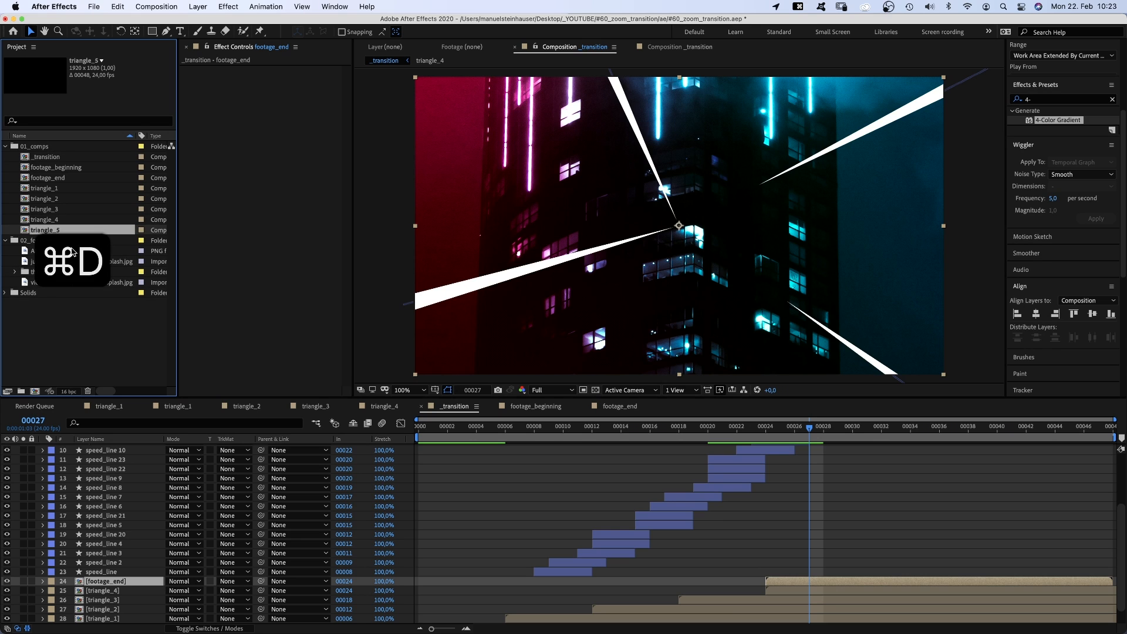
{"action": "type", "text": "triangle_4_mask"}
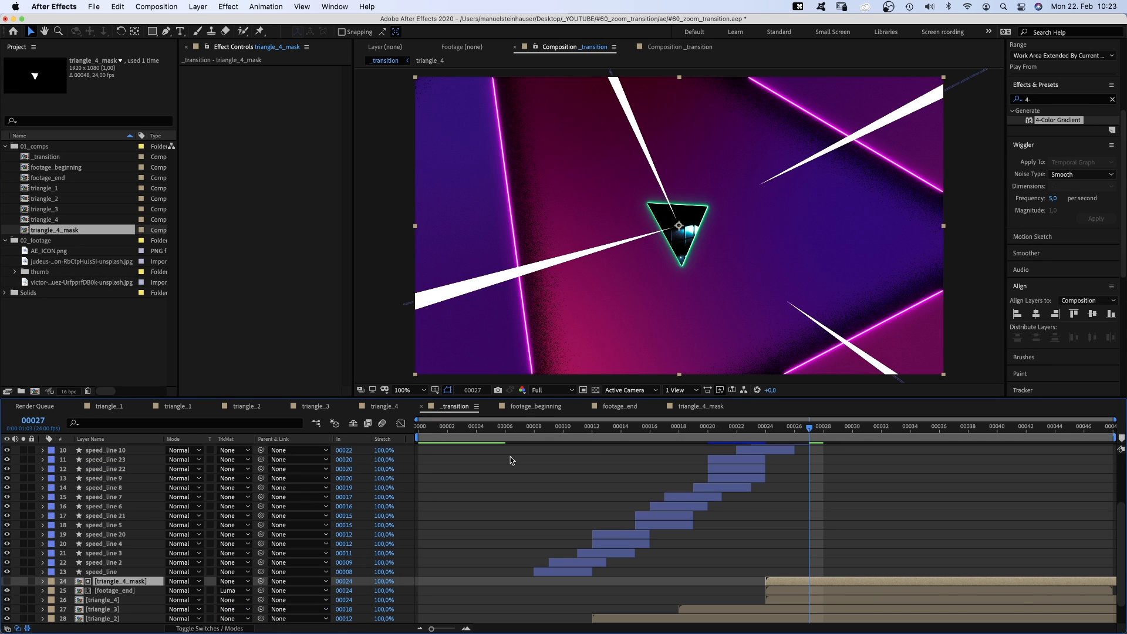
Set footage_beginning Scale and Opacity keyframes at frame 6 and adjust a value to 20
{"action": "left_click", "coordinate": [507, 425]}
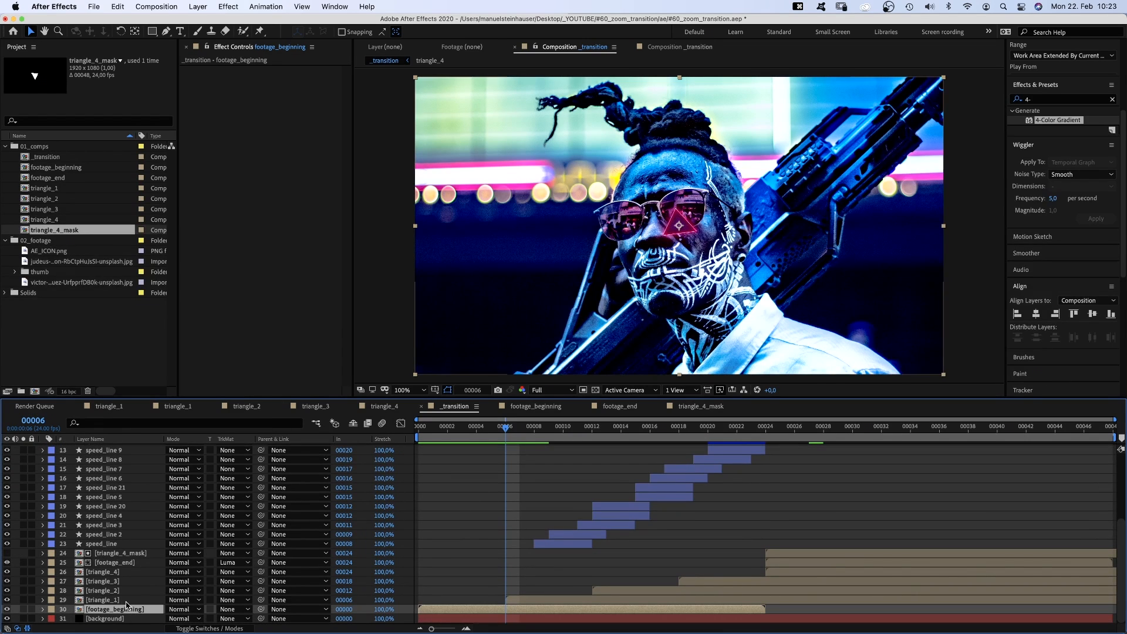
{"action": "left_click", "coordinate": [42, 590]}
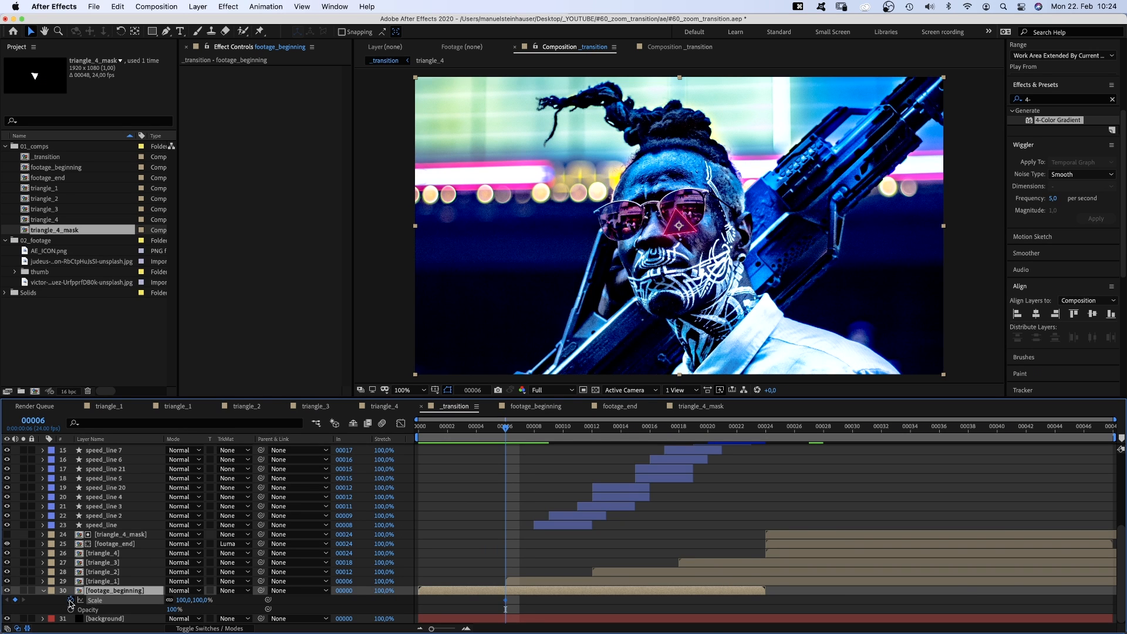
{"action": "left_click", "coordinate": [592, 439]}
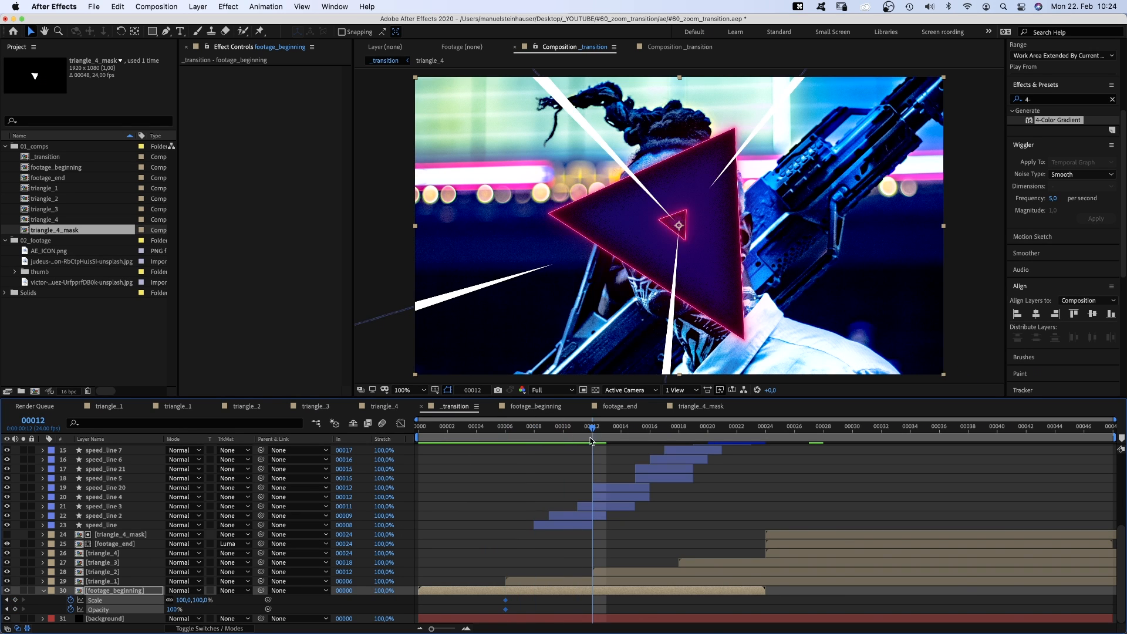
{"action": "type", "text": "20"}
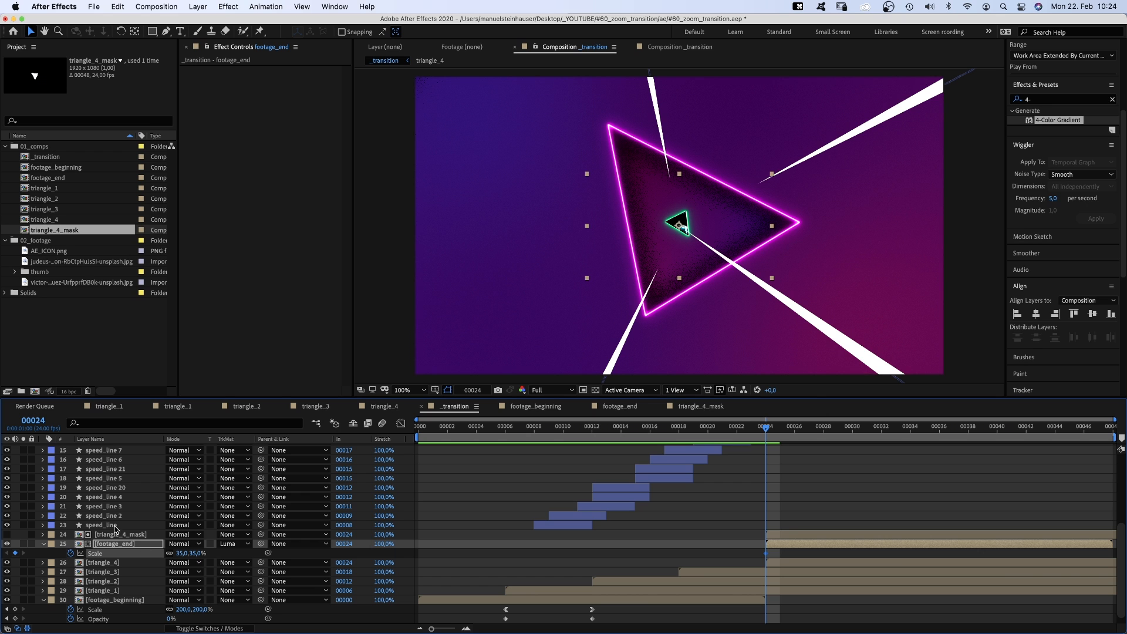
Shift footage_end's second Scale keyframe later and view the animation's speed curve
{"action": "left_click", "coordinate": [807, 426]}
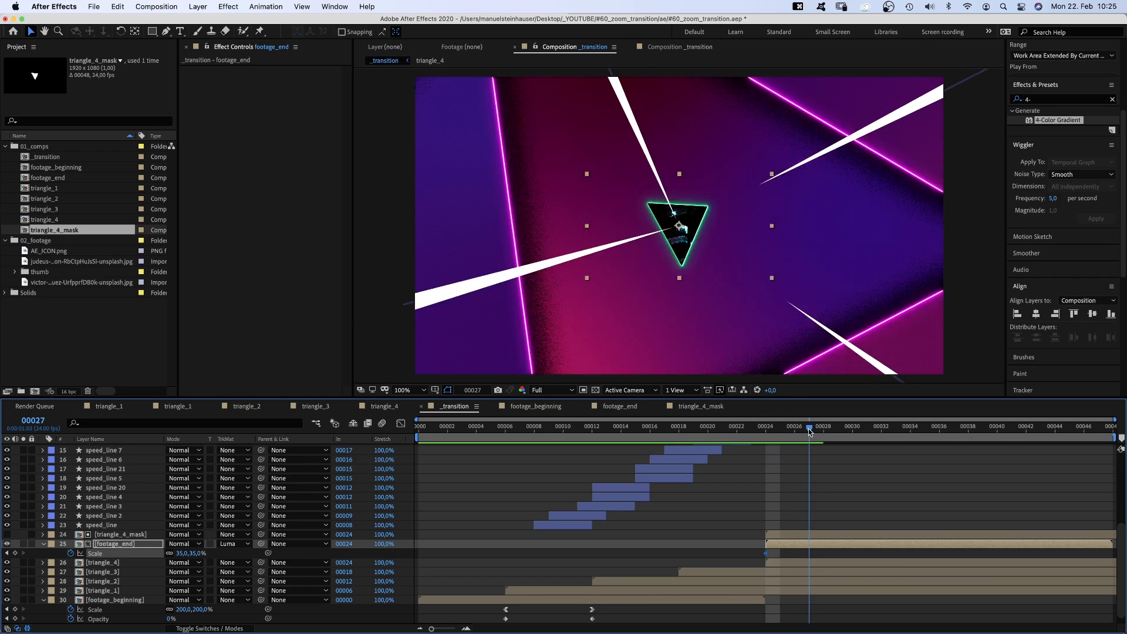
{"action": "left_click_drag", "start_coordinate": [808, 430], "coordinate": [851, 430]}
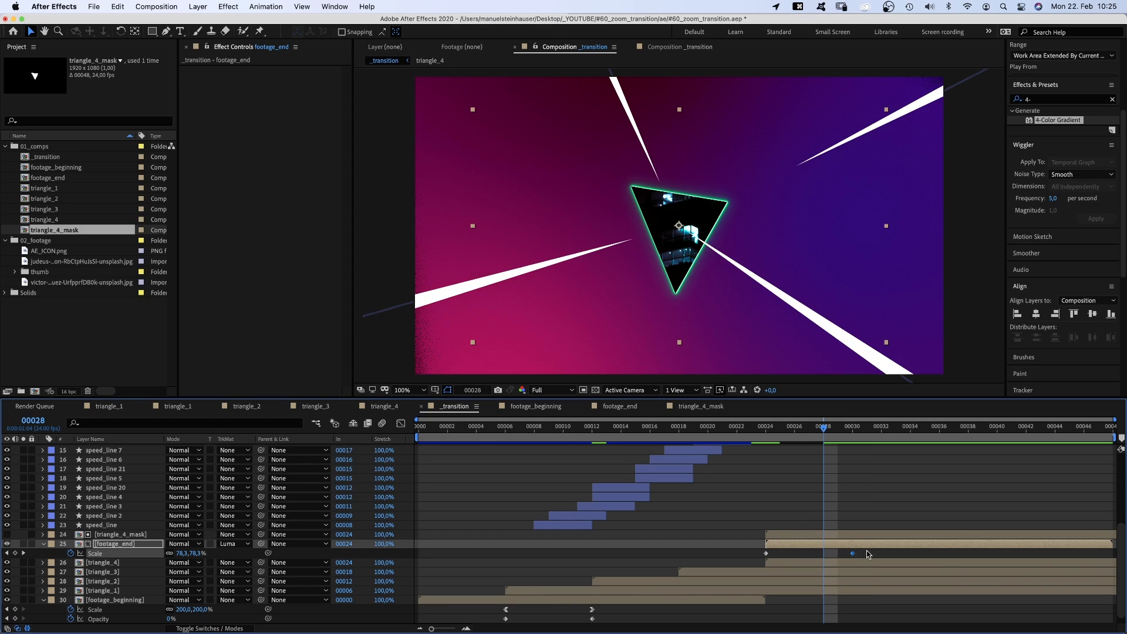
{"action": "left_click", "coordinate": [401, 422]}
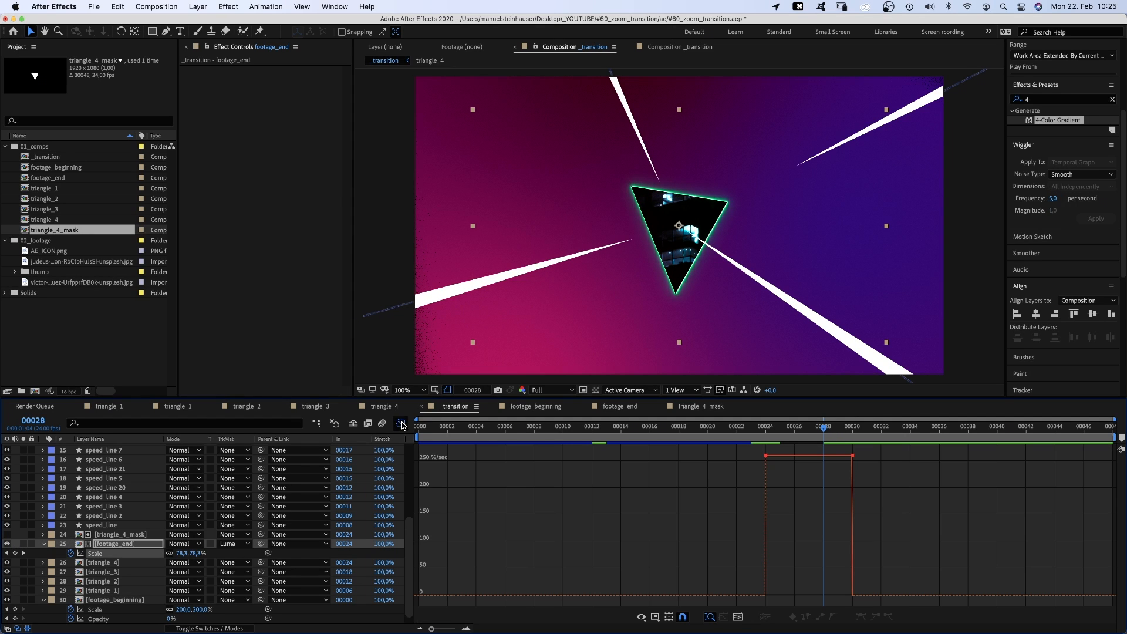